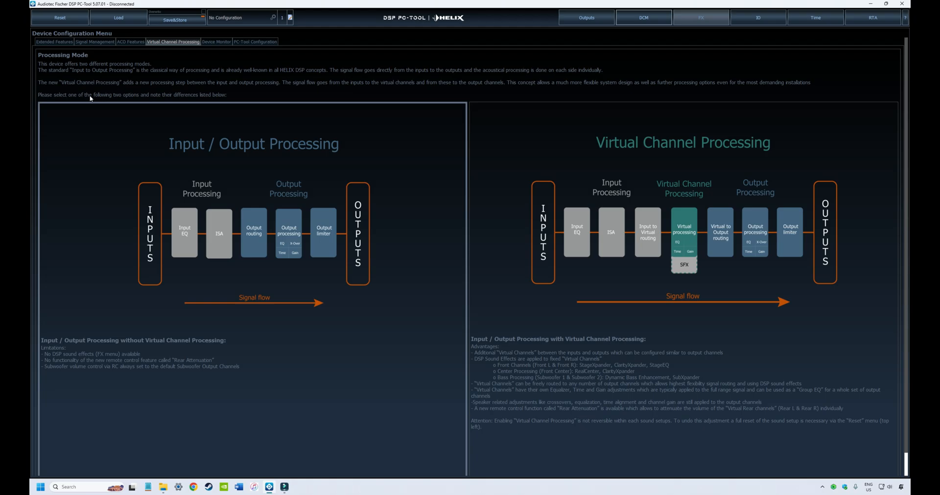
mouse_move(220, 89)
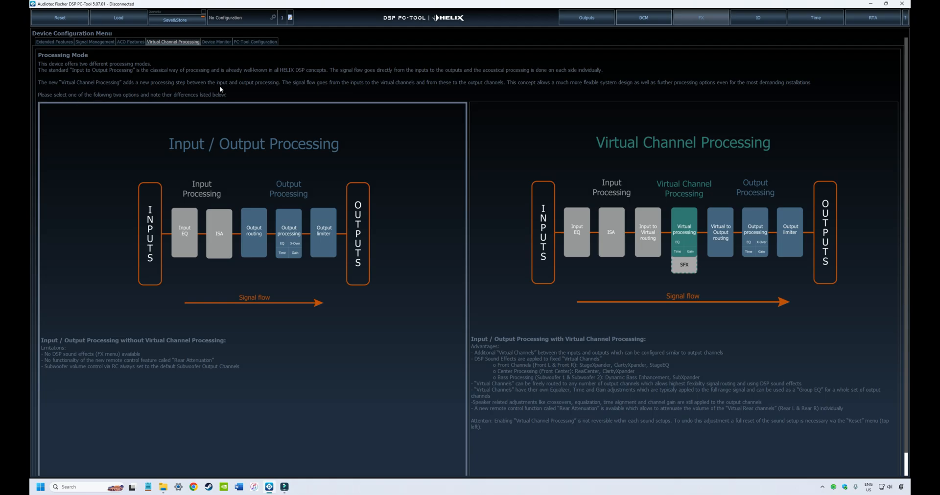
mouse_move(730, 75)
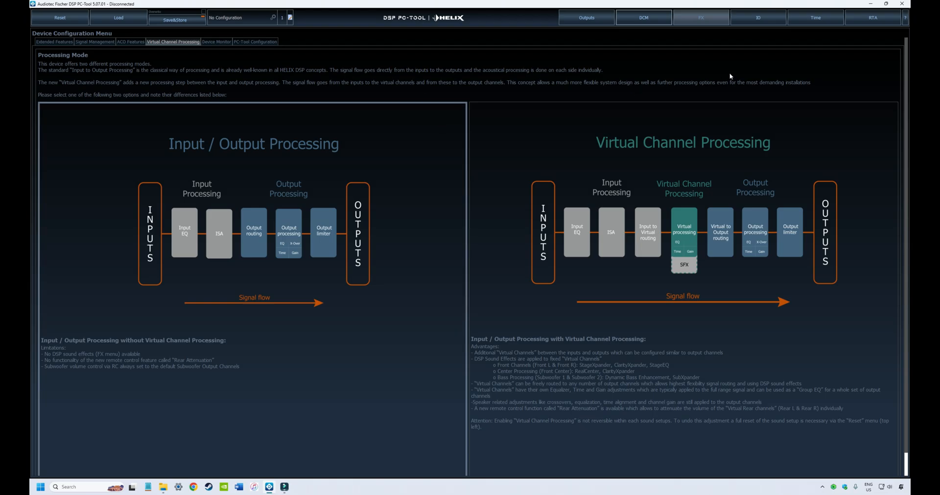
mouse_move(690, 70)
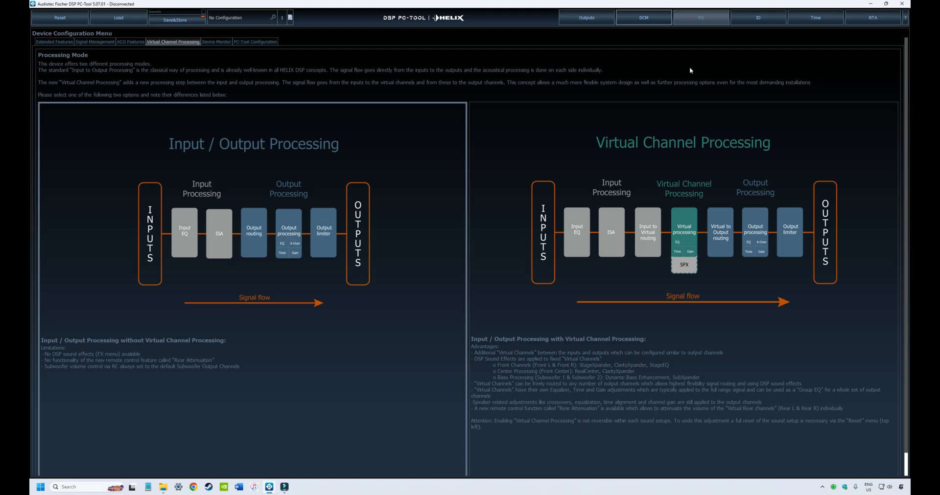
mouse_move(526, 75)
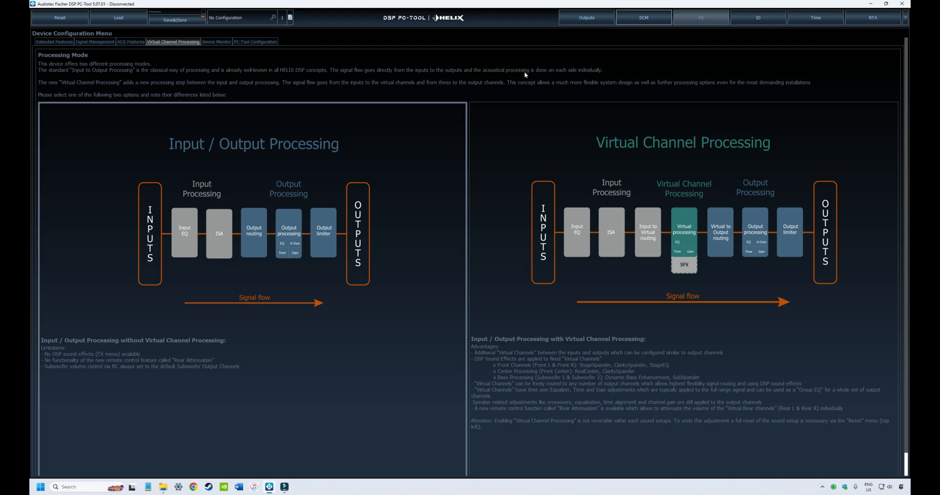
mouse_move(127, 241)
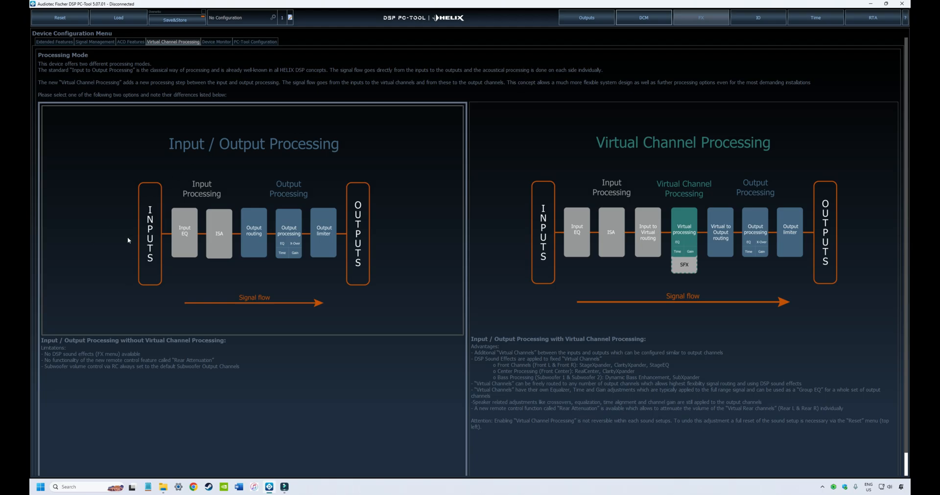
mouse_move(161, 363)
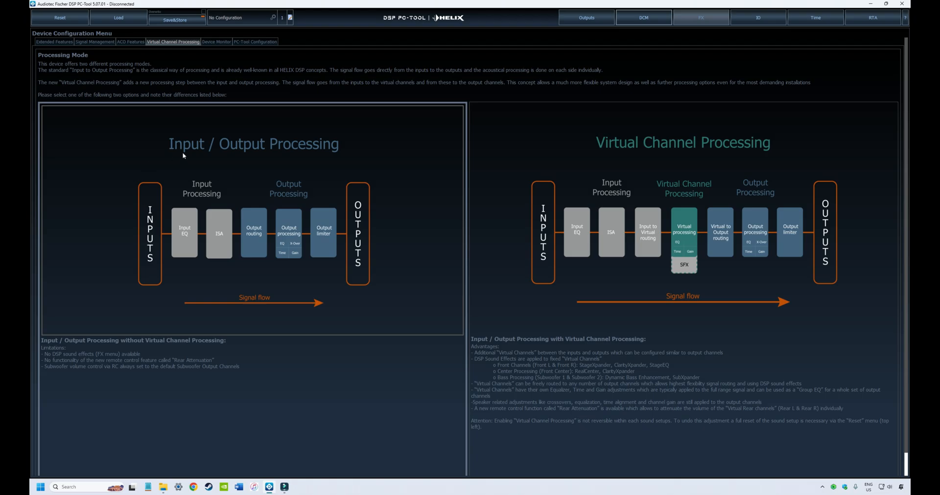
mouse_move(153, 147)
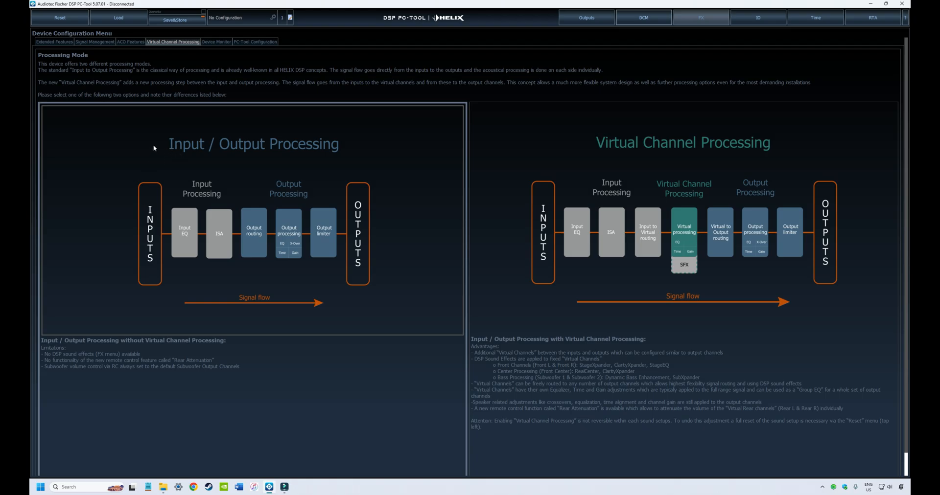
mouse_move(406, 151)
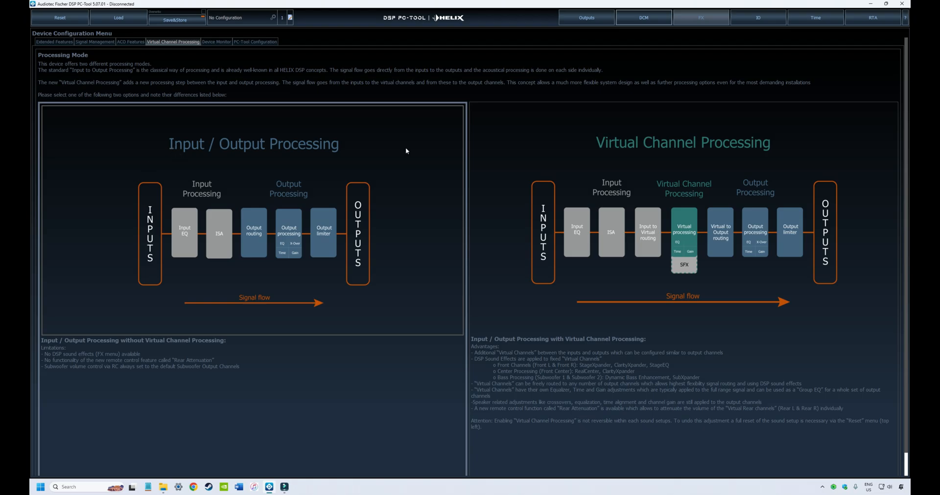
mouse_move(117, 197)
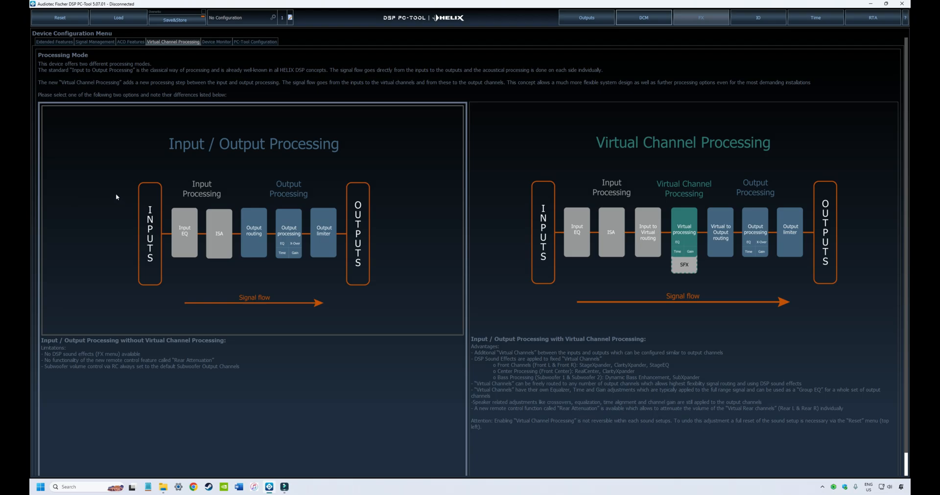
mouse_move(141, 277)
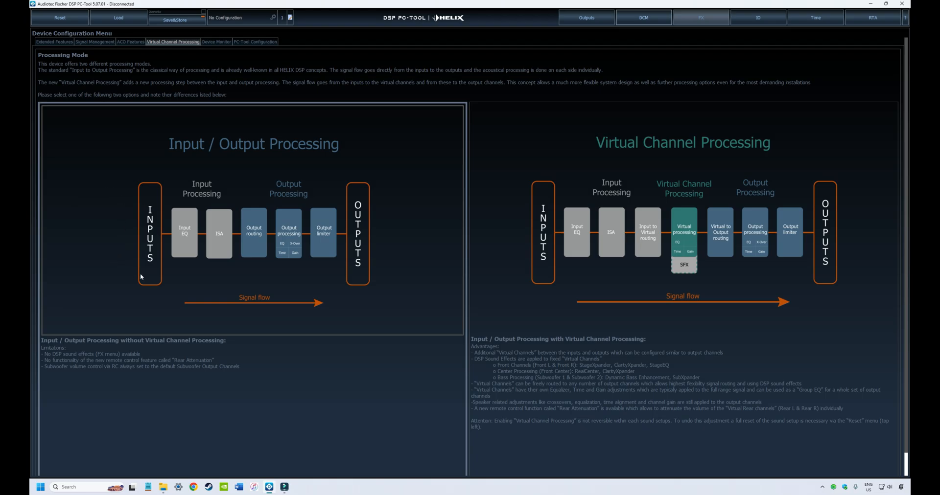
mouse_move(129, 202)
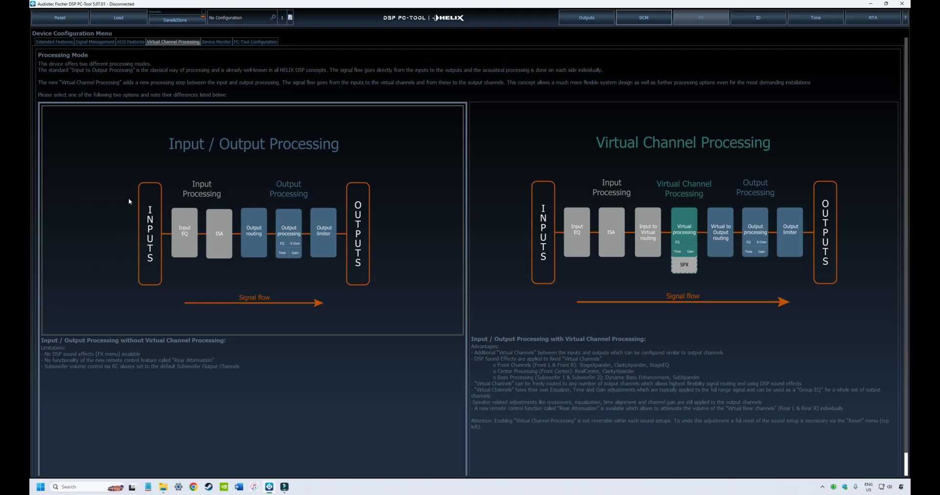
mouse_move(147, 204)
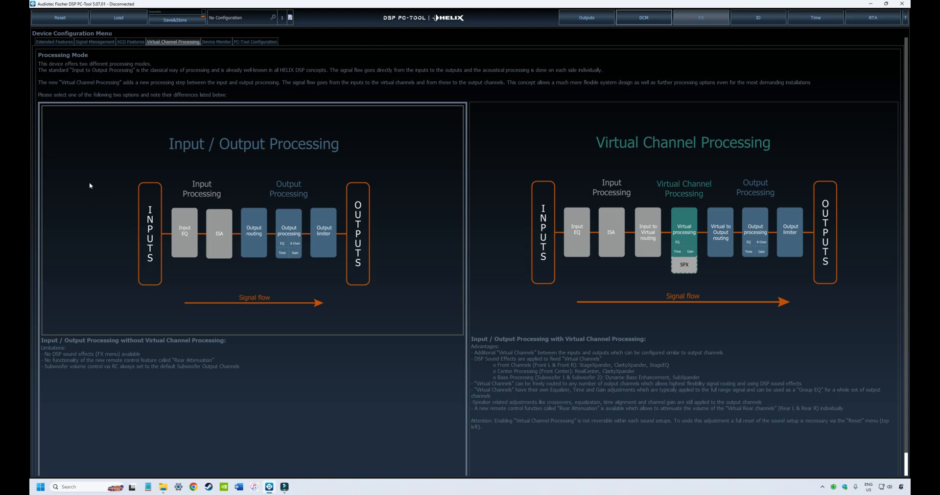
mouse_move(68, 243)
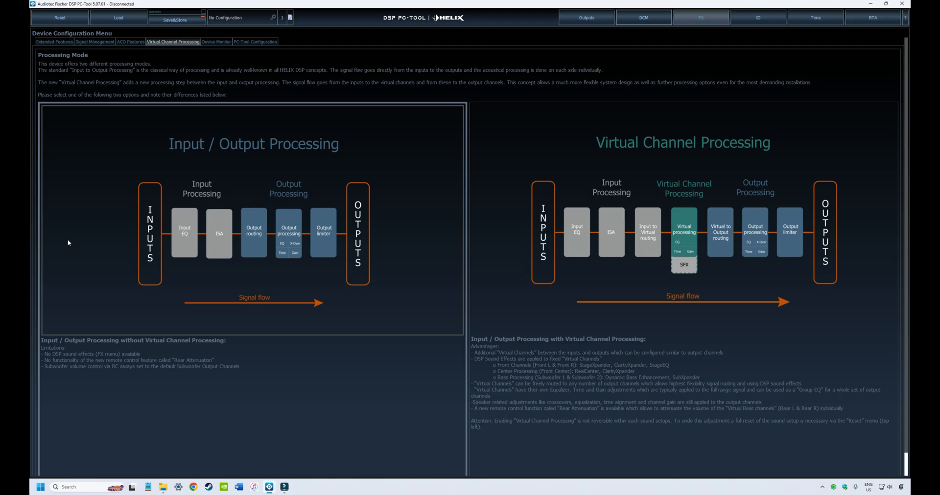
mouse_move(144, 230)
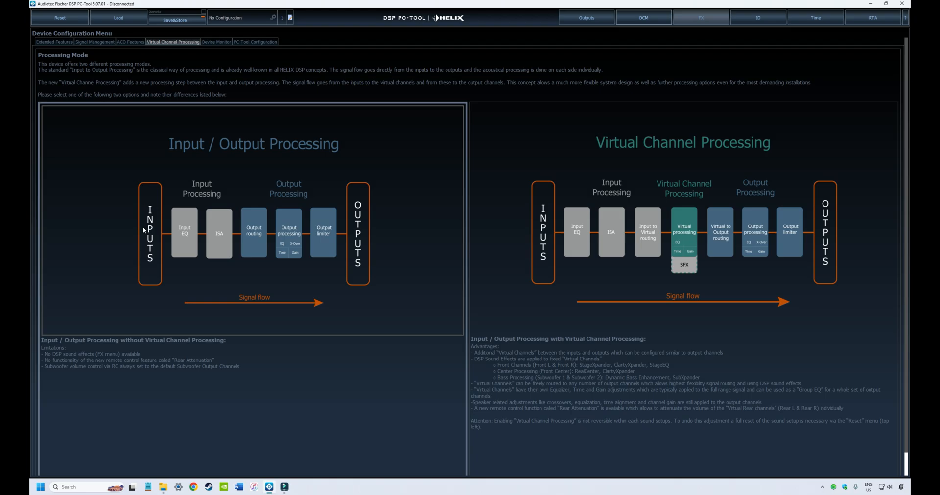
mouse_move(132, 228)
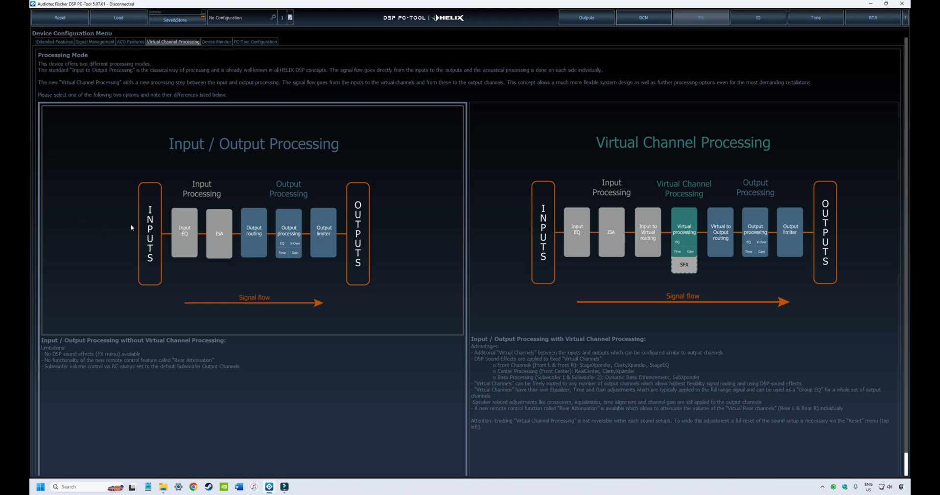
mouse_move(68, 304)
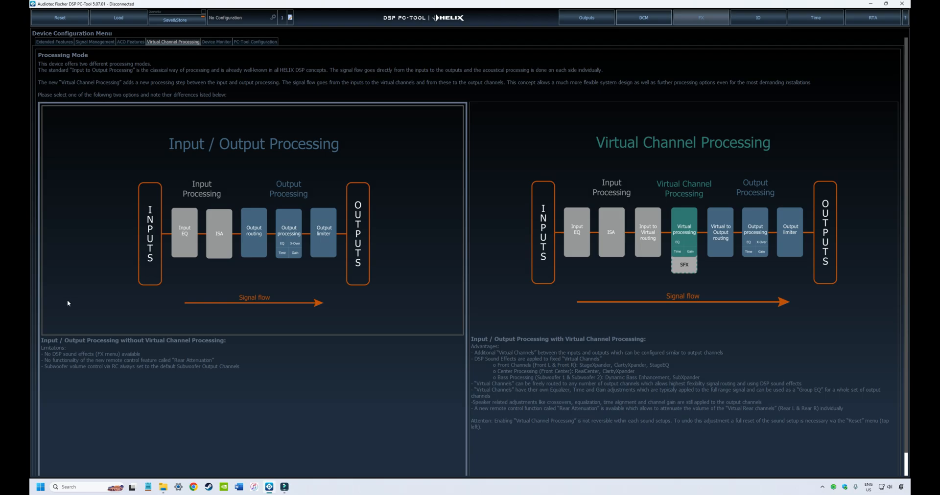
mouse_move(123, 277)
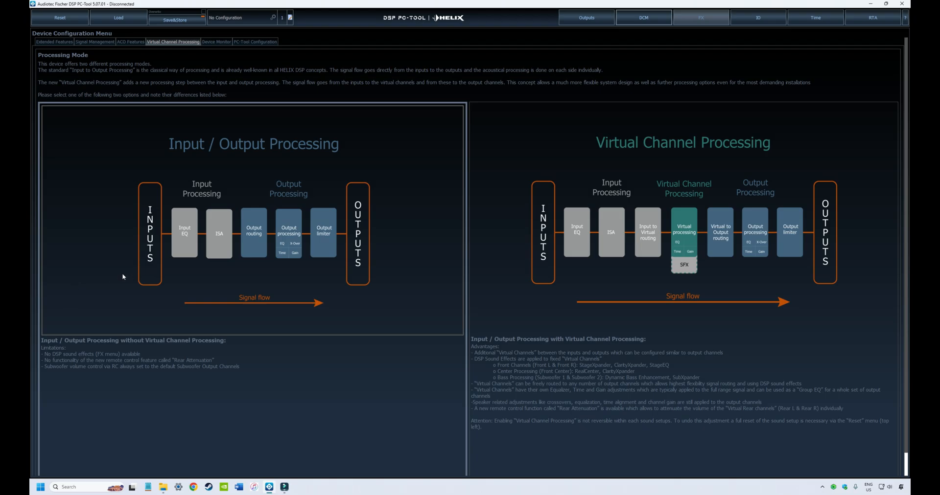
mouse_move(135, 275)
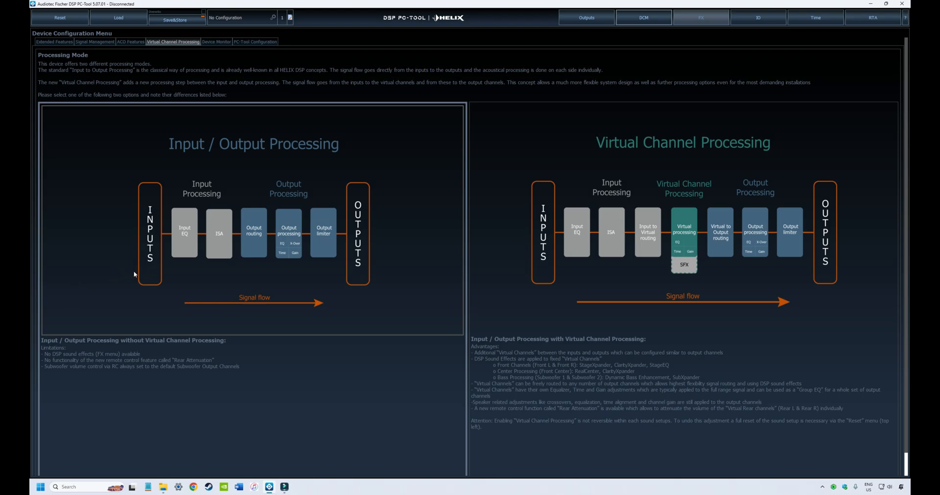
mouse_move(142, 274)
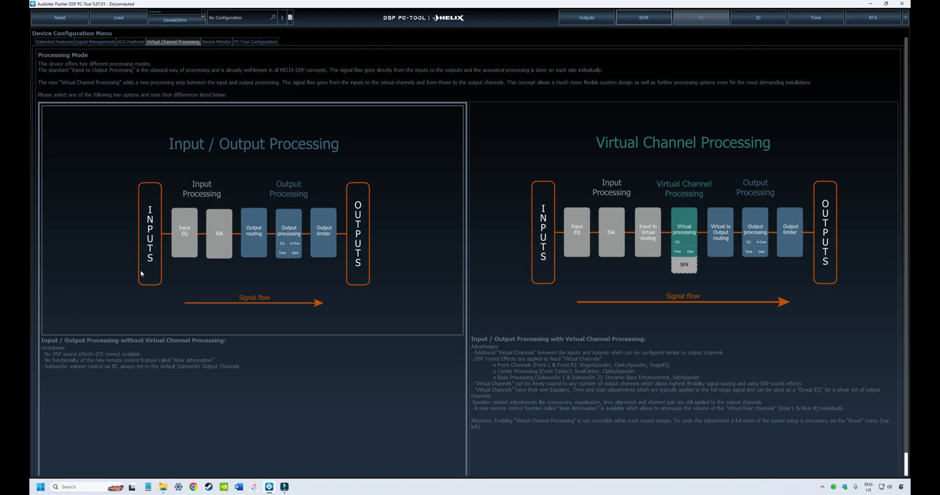
mouse_move(62, 183)
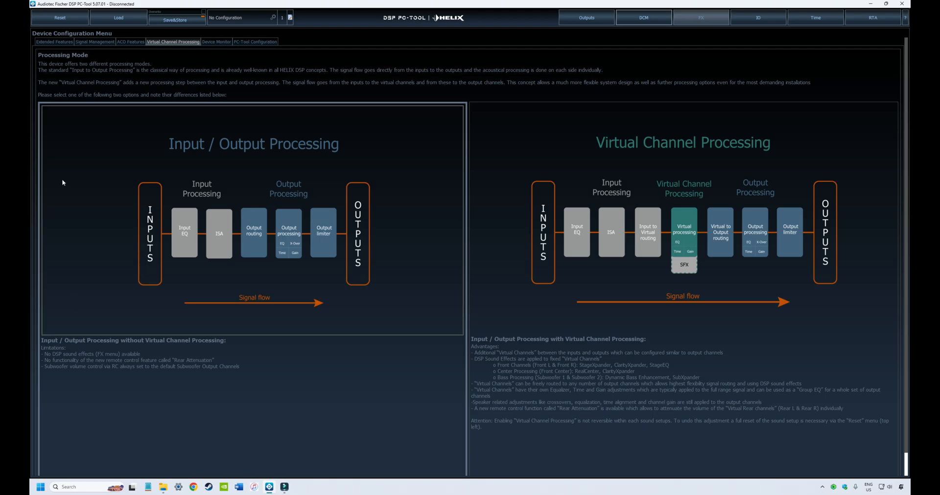
mouse_move(111, 186)
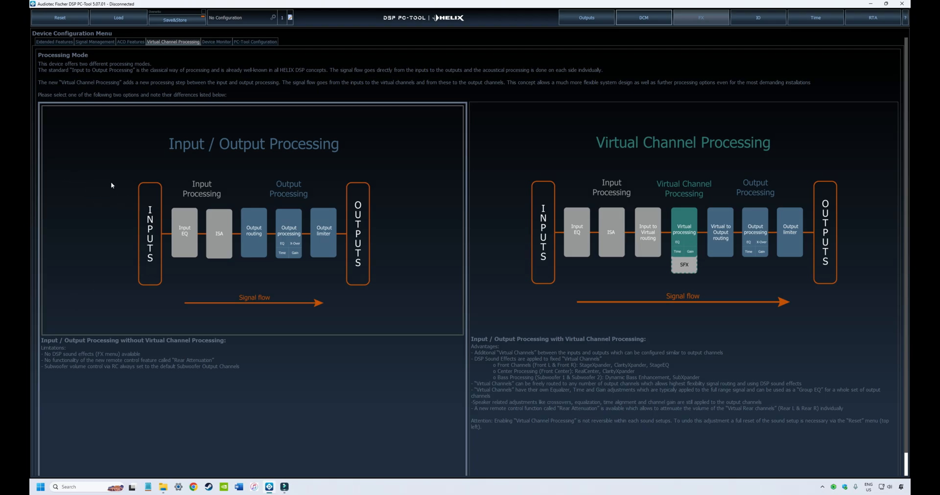
mouse_move(137, 251)
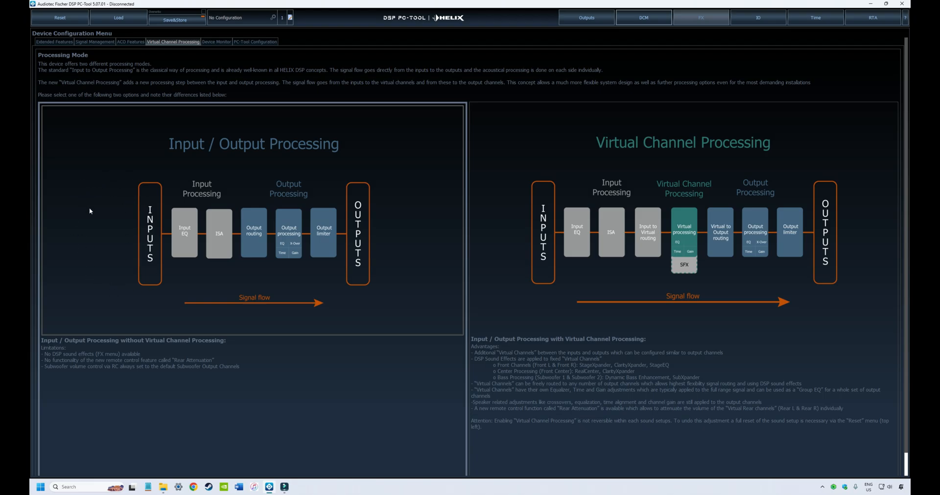
mouse_move(196, 183)
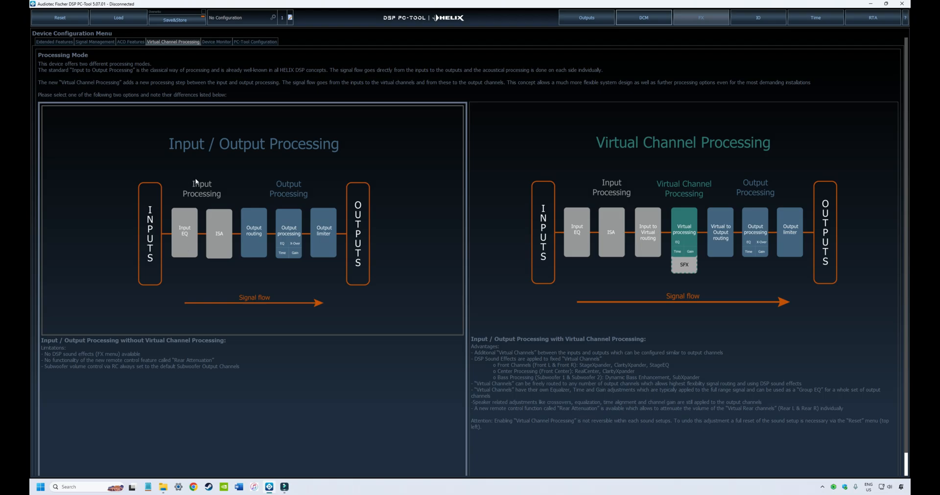
mouse_move(131, 189)
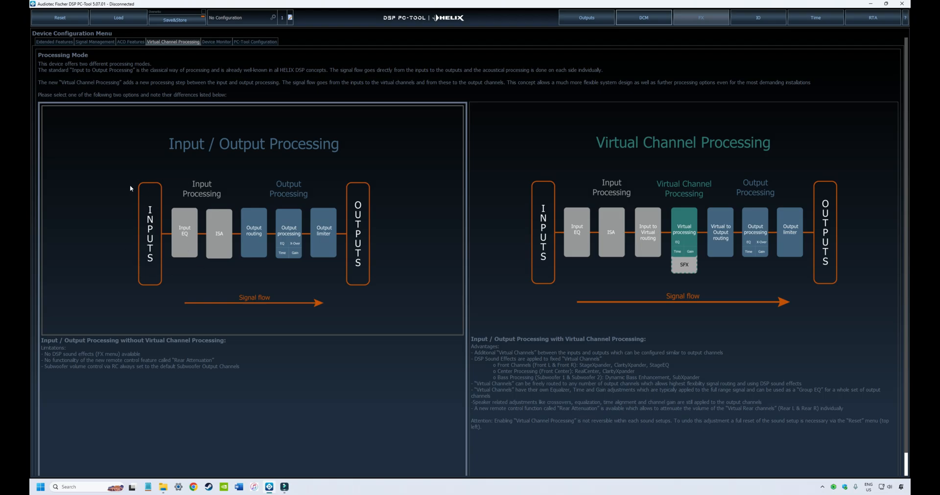
mouse_move(198, 206)
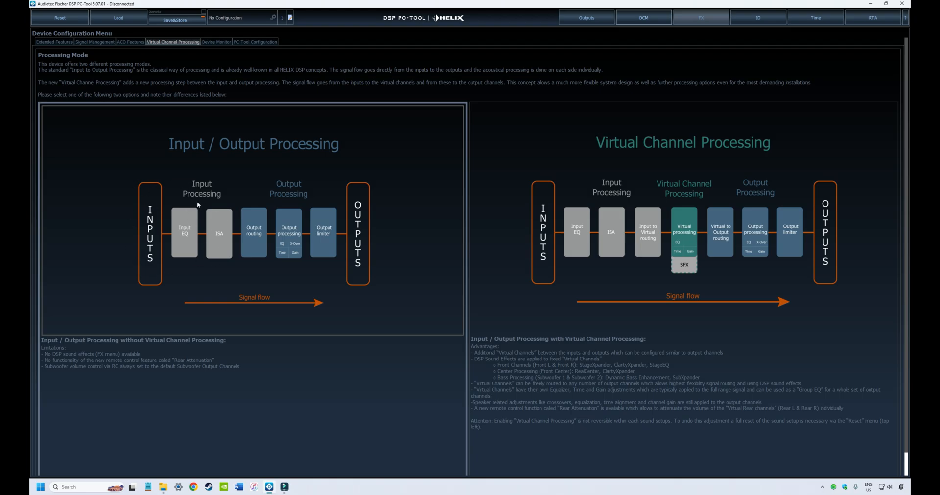
mouse_move(184, 236)
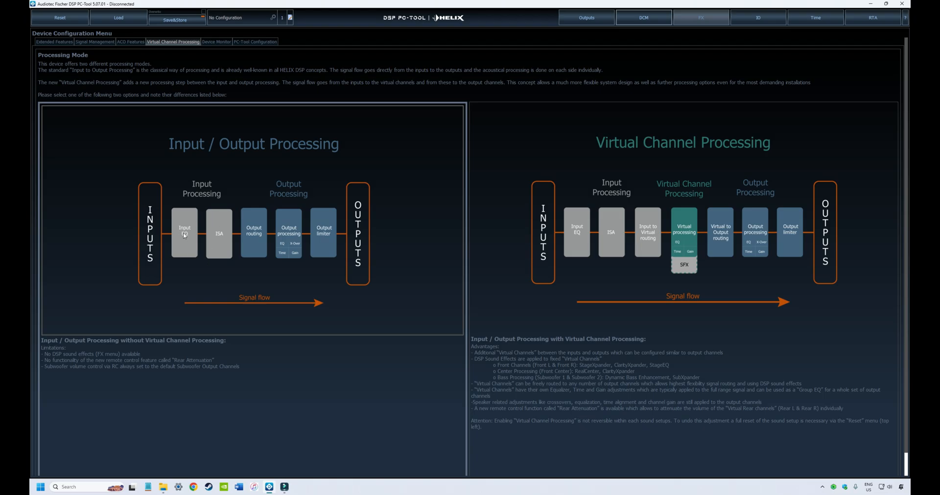
mouse_move(211, 265)
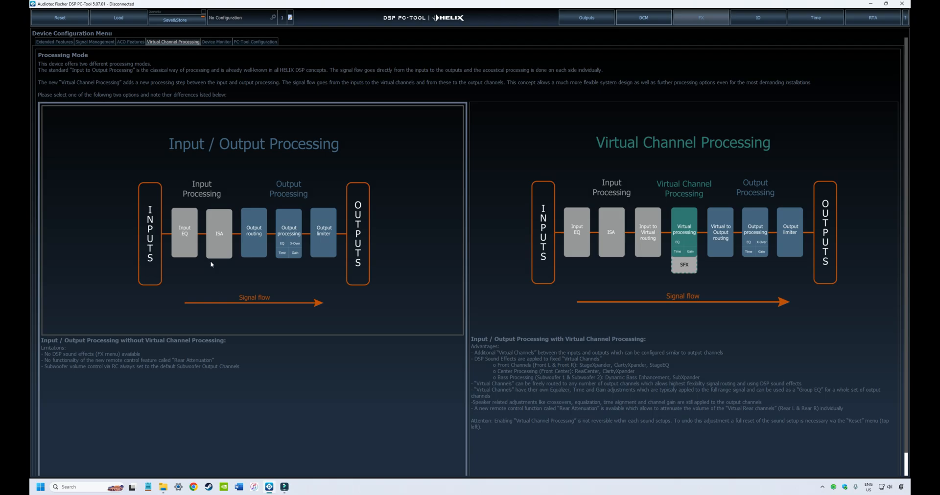
mouse_move(245, 222)
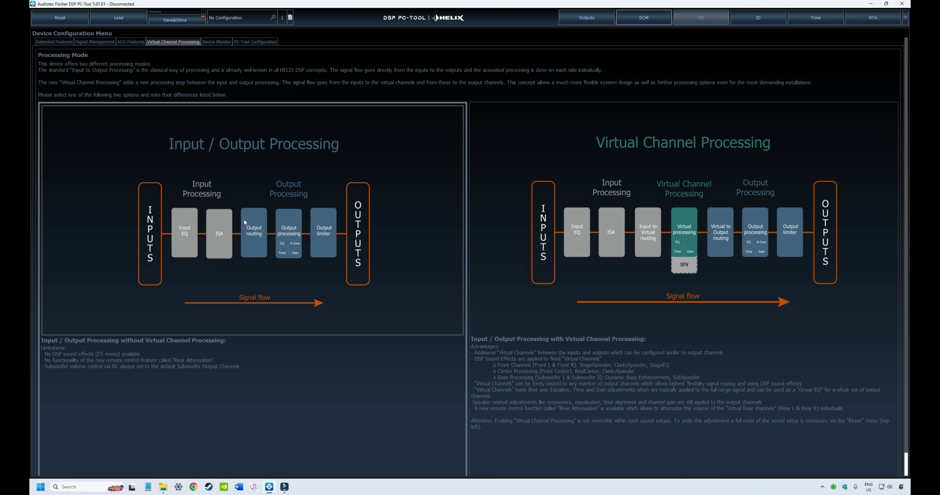
mouse_move(260, 220)
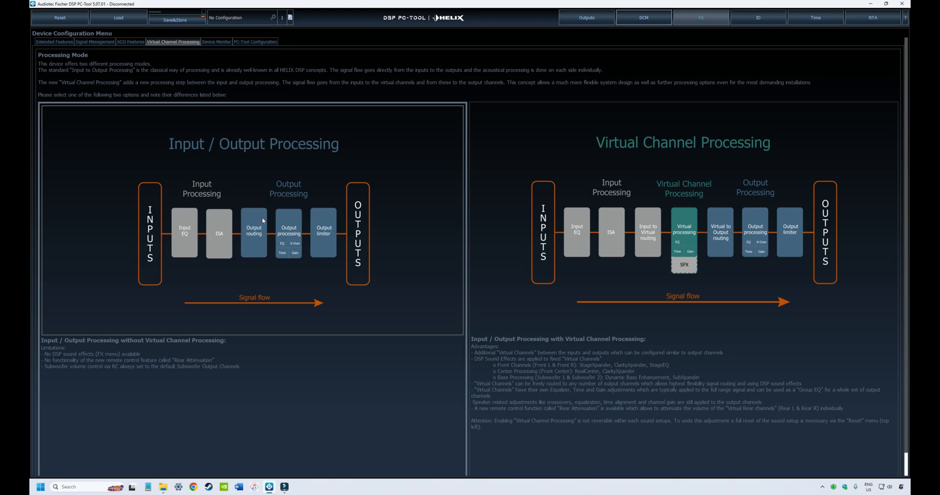
mouse_move(272, 184)
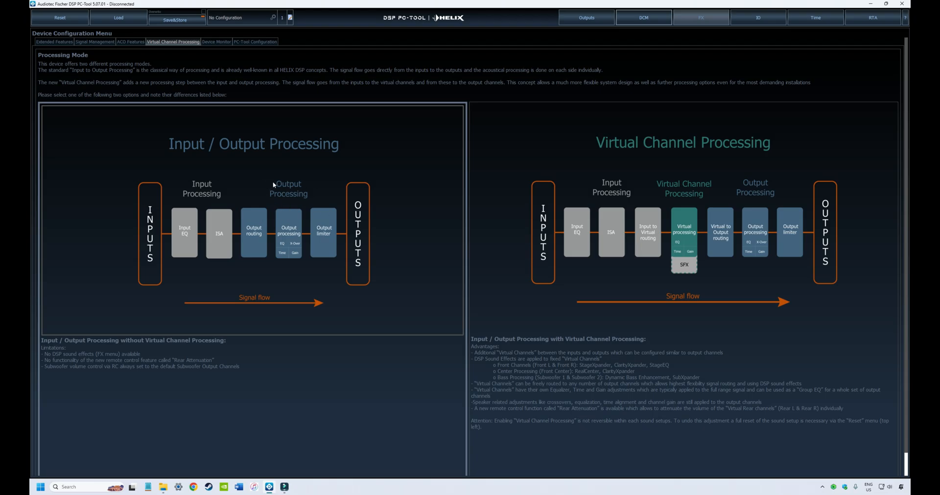
mouse_move(315, 218)
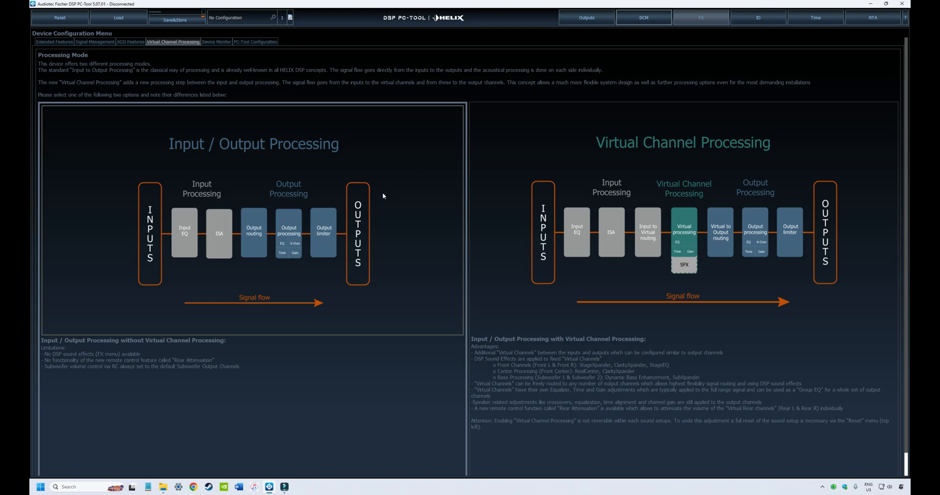
mouse_move(397, 227)
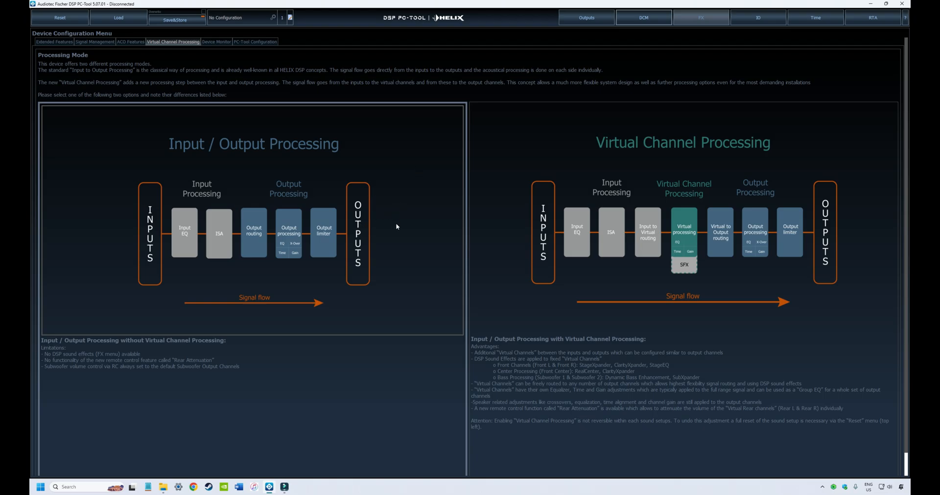
mouse_move(390, 246)
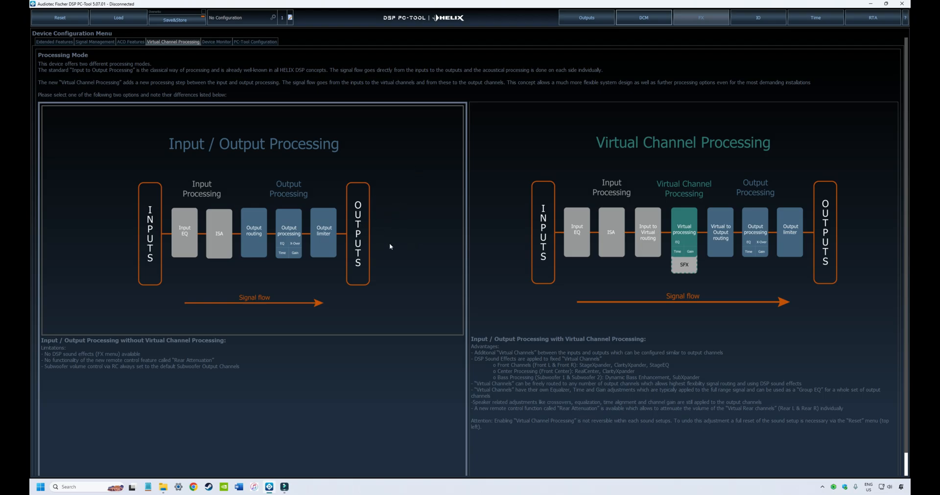
mouse_move(383, 191)
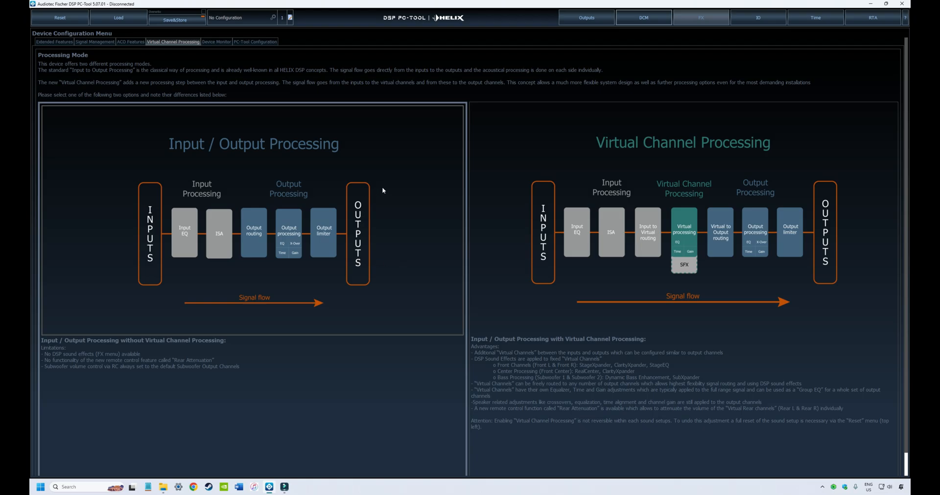
mouse_move(125, 165)
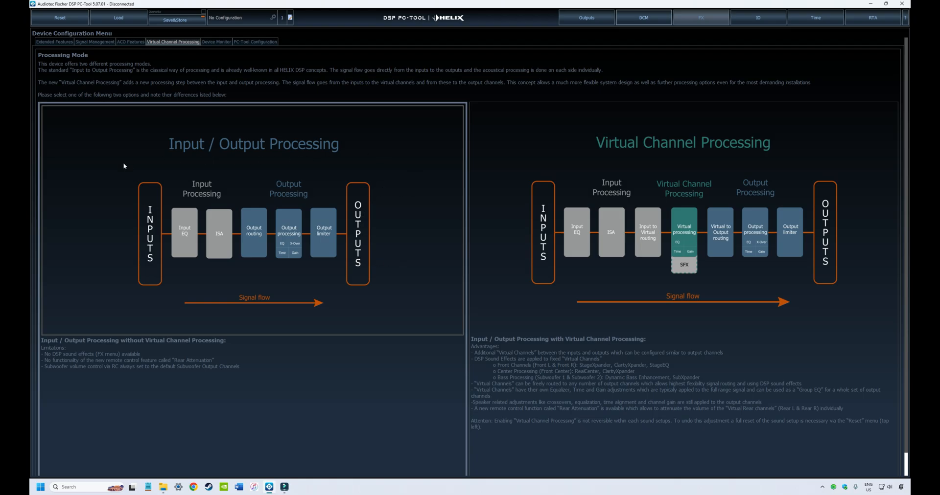
mouse_move(107, 194)
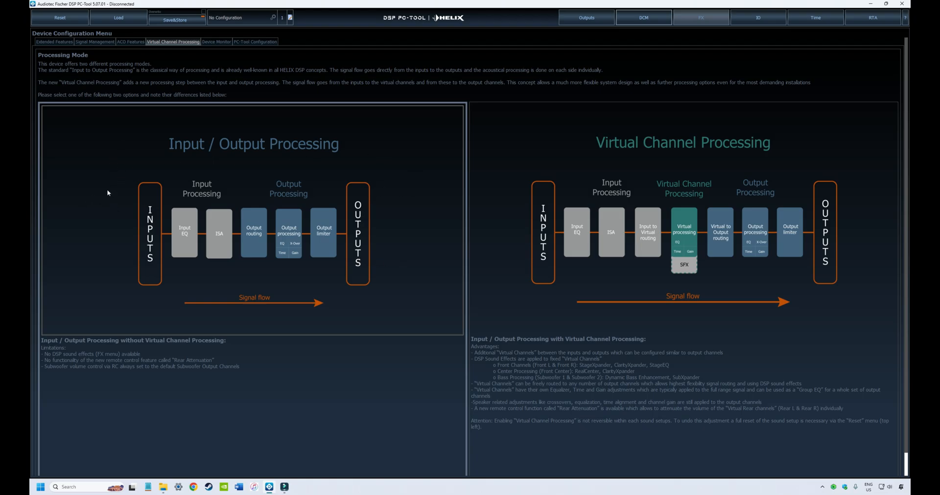
mouse_move(153, 229)
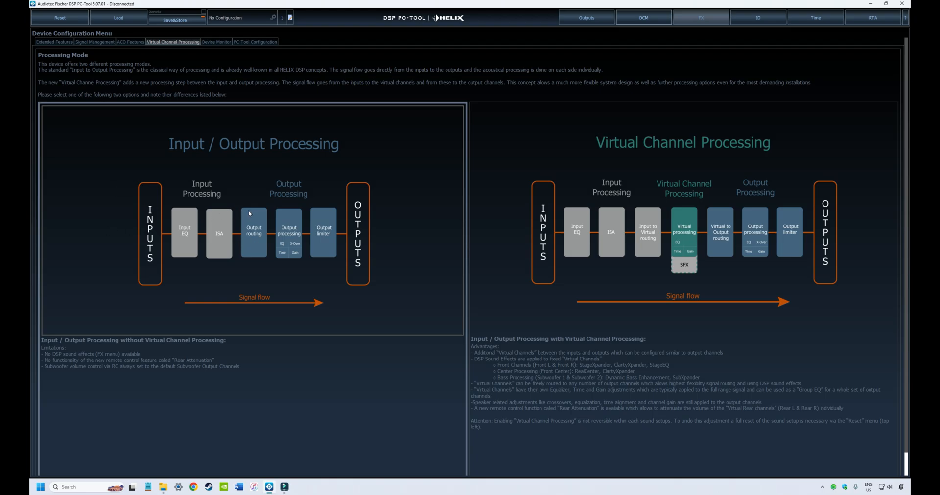
mouse_move(250, 246)
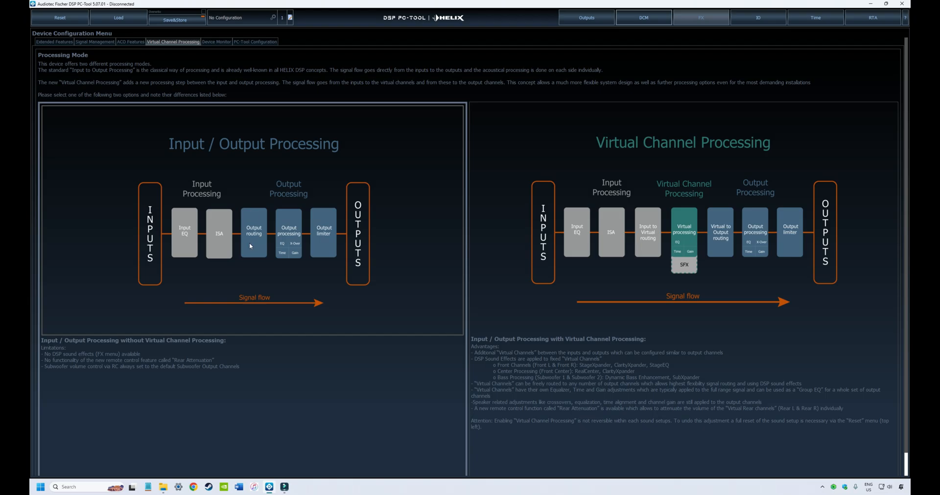
mouse_move(378, 217)
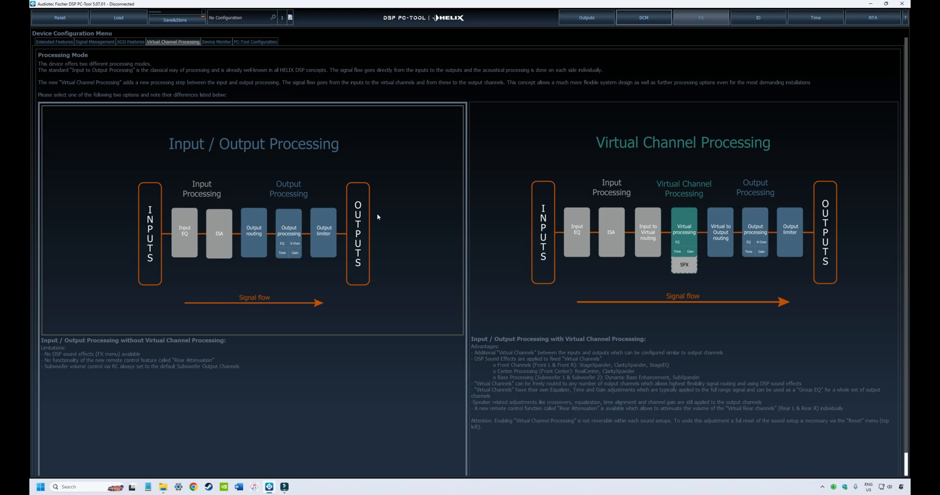
mouse_move(386, 211)
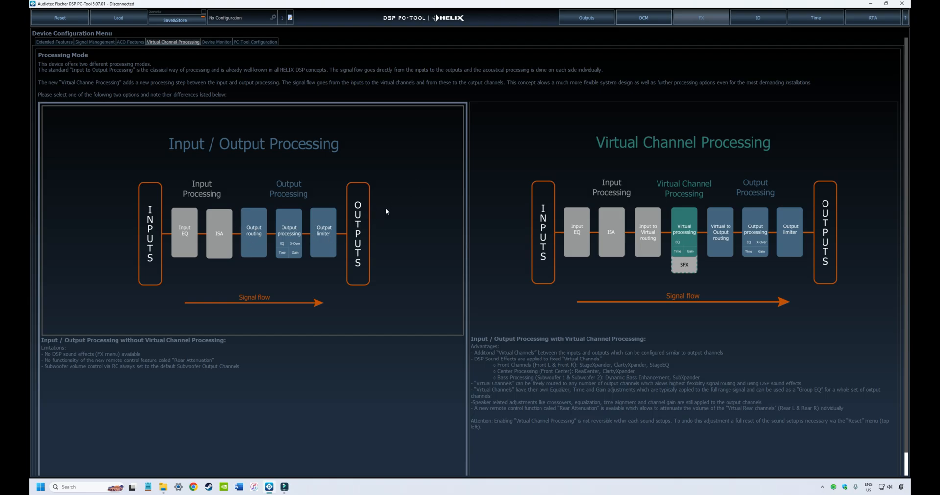
mouse_move(421, 192)
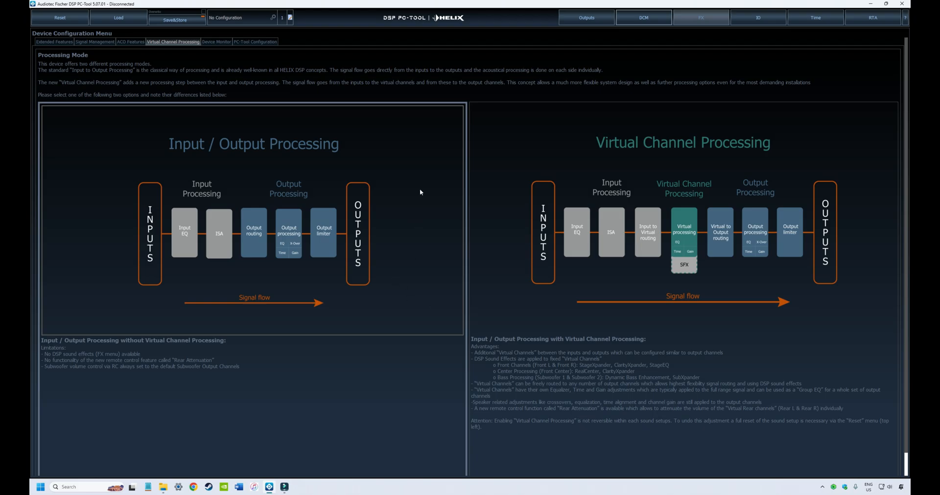
mouse_move(345, 329)
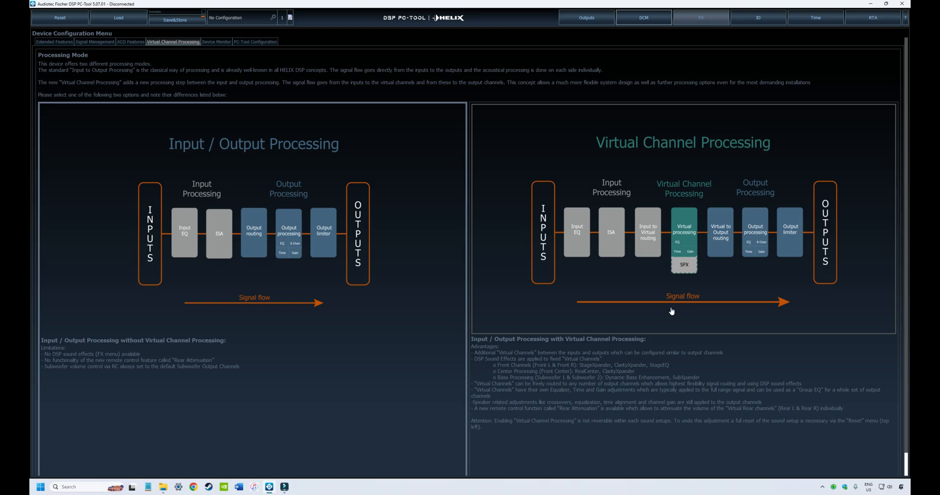
mouse_move(657, 280)
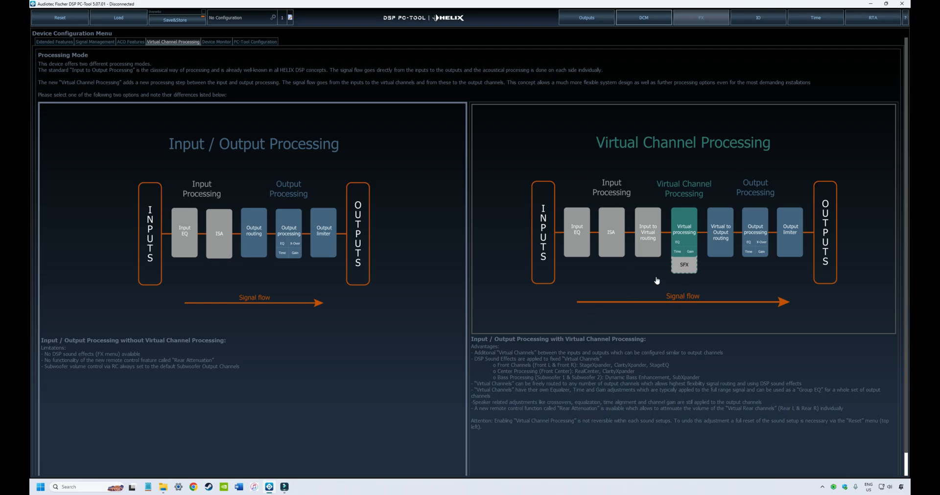
mouse_move(696, 307)
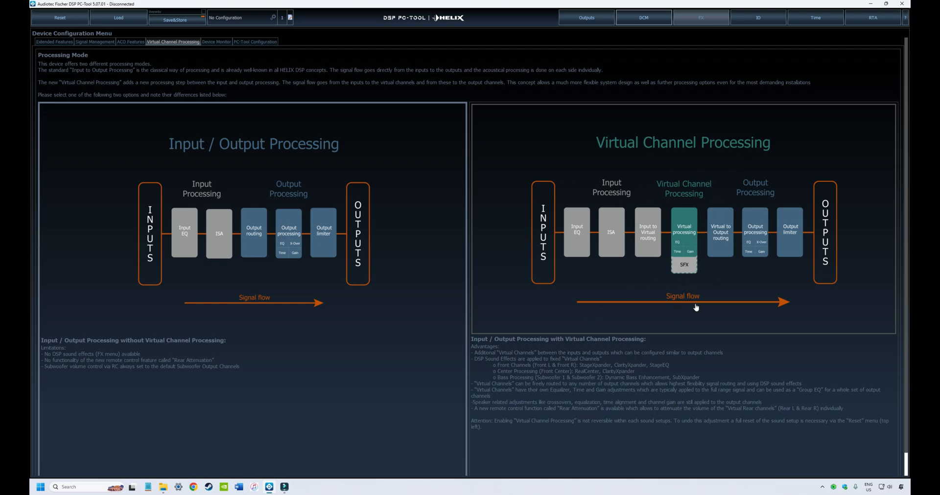
mouse_move(685, 277)
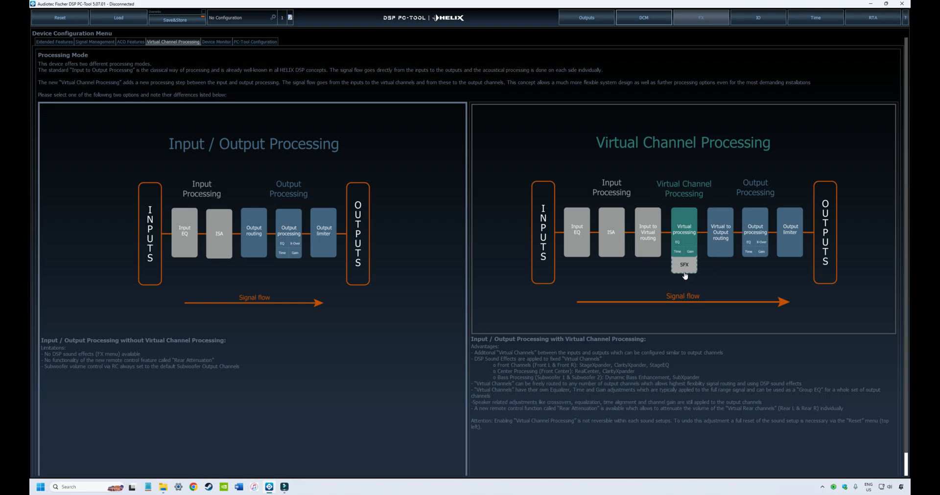
mouse_move(609, 213)
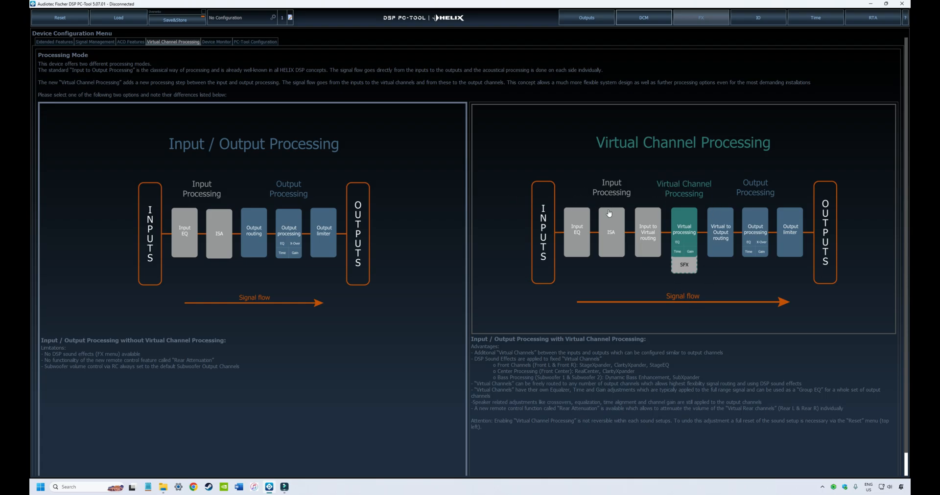
mouse_move(653, 182)
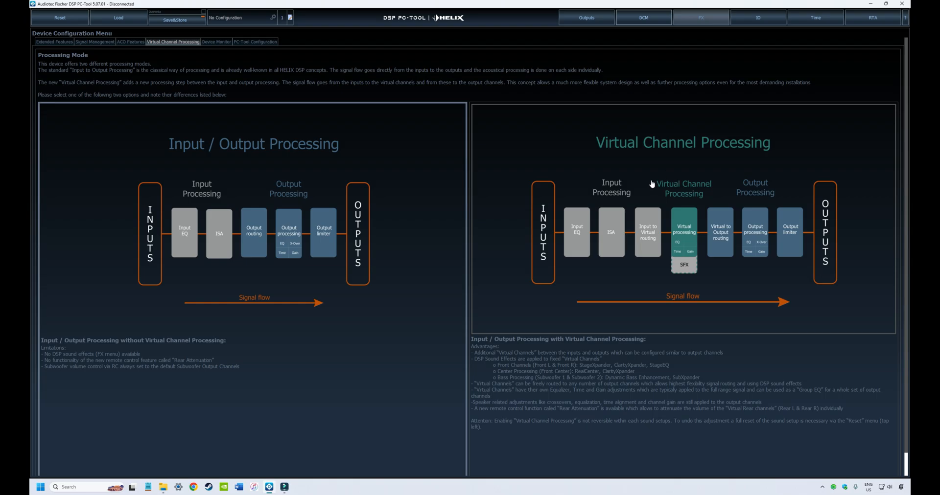
mouse_move(679, 214)
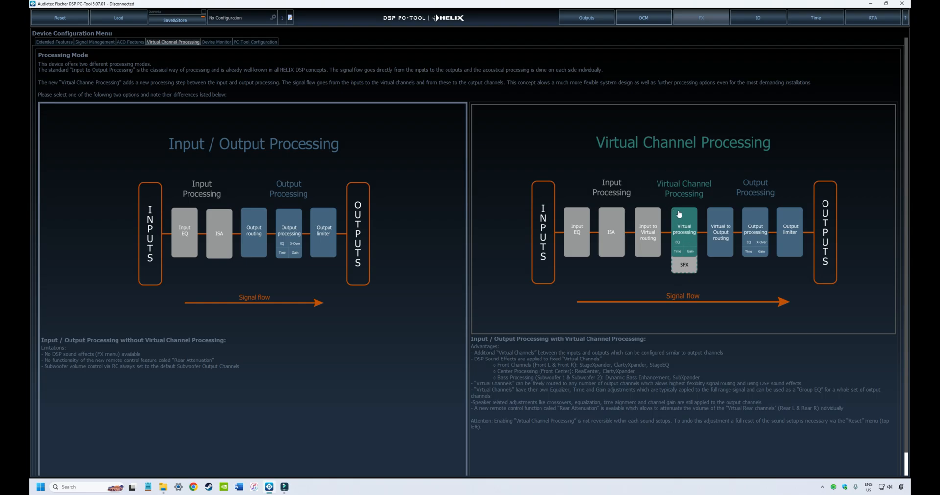
mouse_move(675, 191)
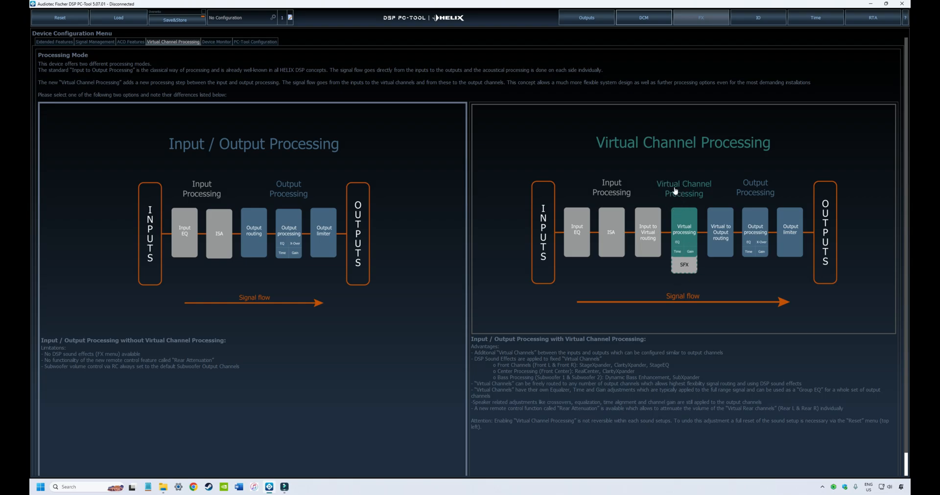
mouse_move(573, 293)
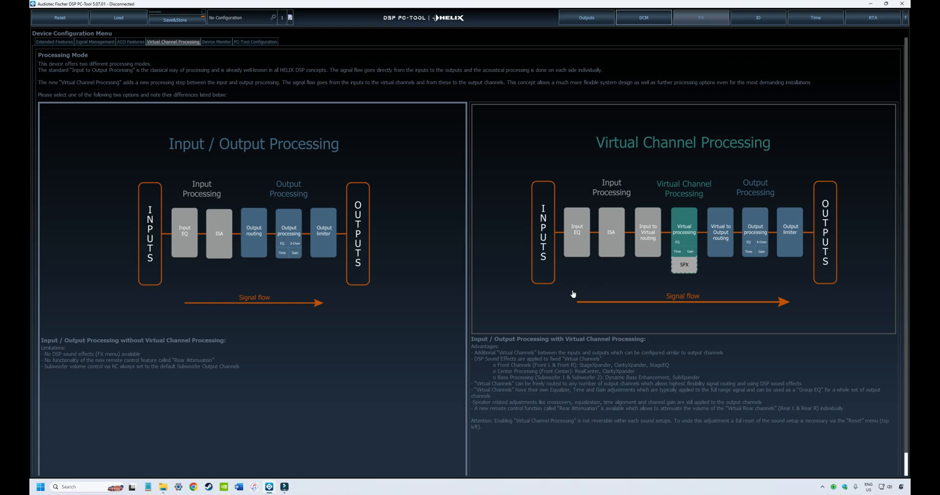
mouse_move(700, 286)
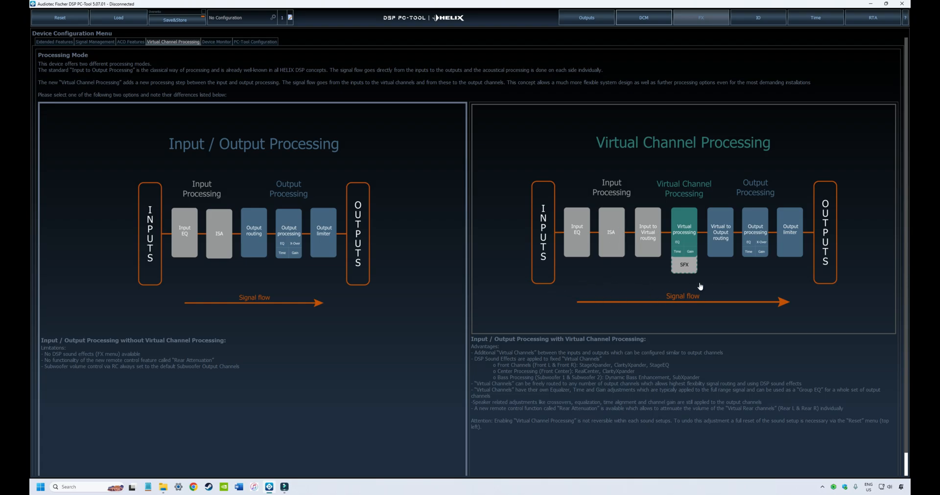
mouse_move(711, 290)
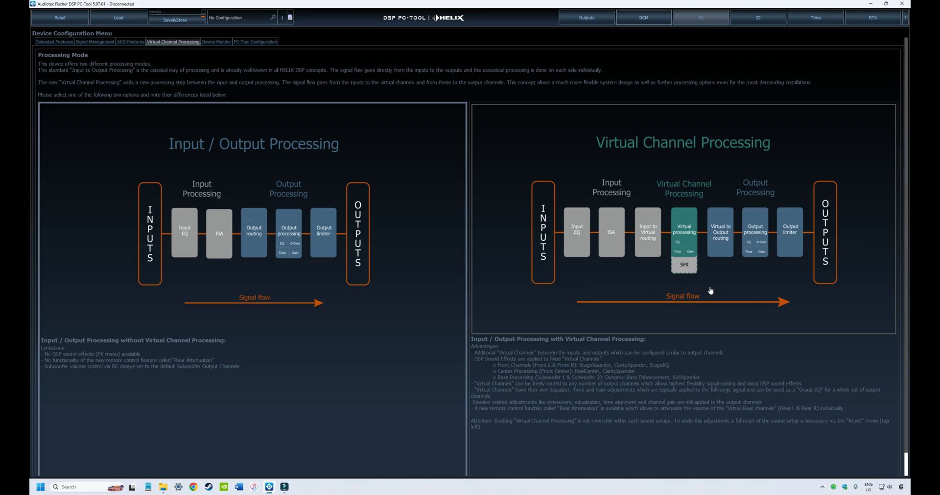
mouse_move(727, 220)
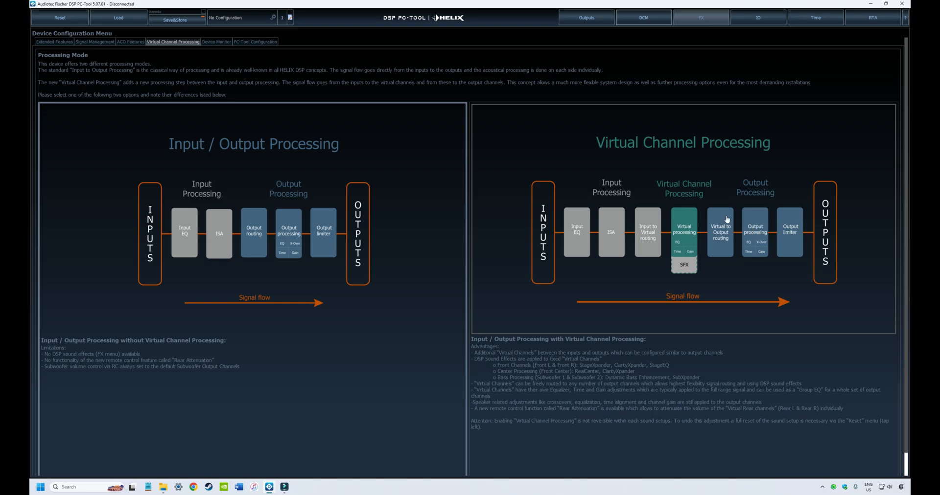
mouse_move(686, 181)
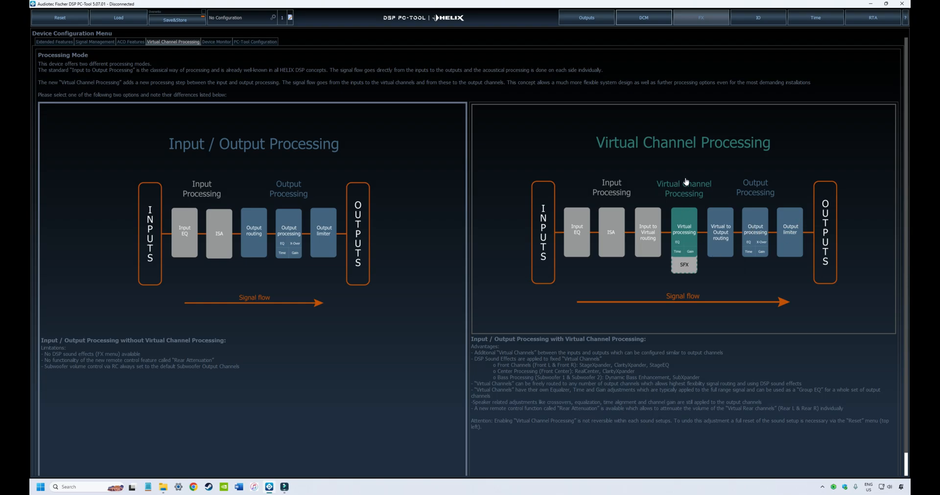
mouse_move(696, 200)
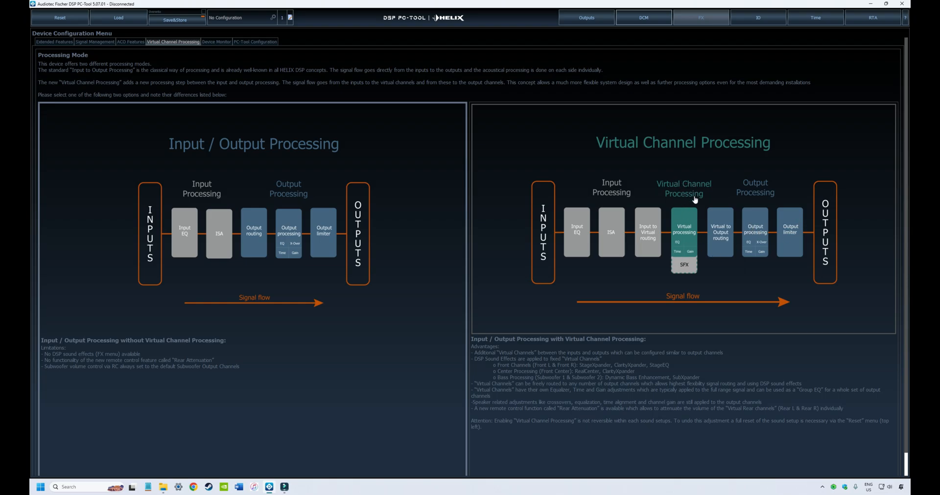
mouse_move(657, 275)
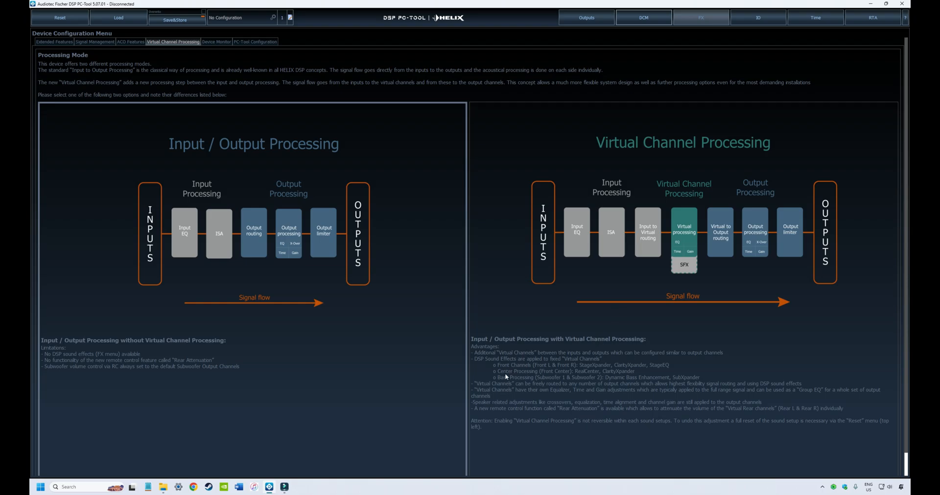
mouse_move(622, 353)
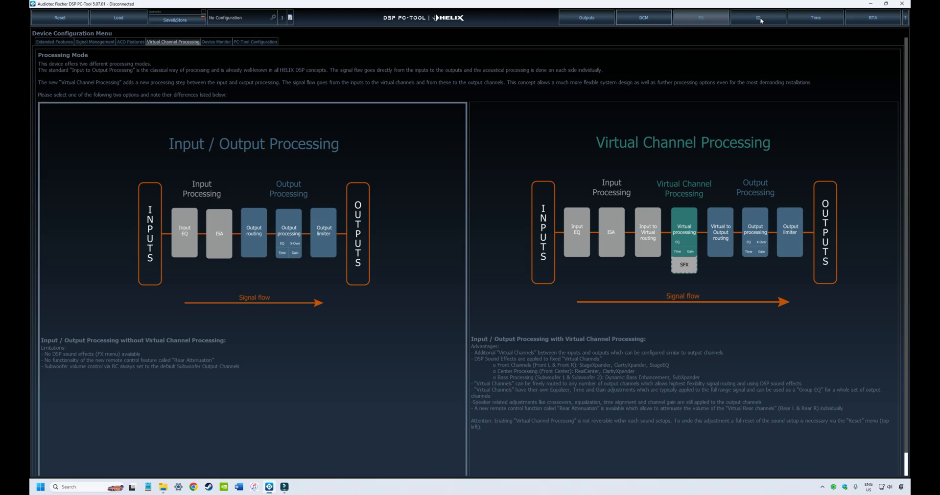
- Open Input & Output Configuration to review analog inputs routed to Outputs A–L
left_click(759, 18)
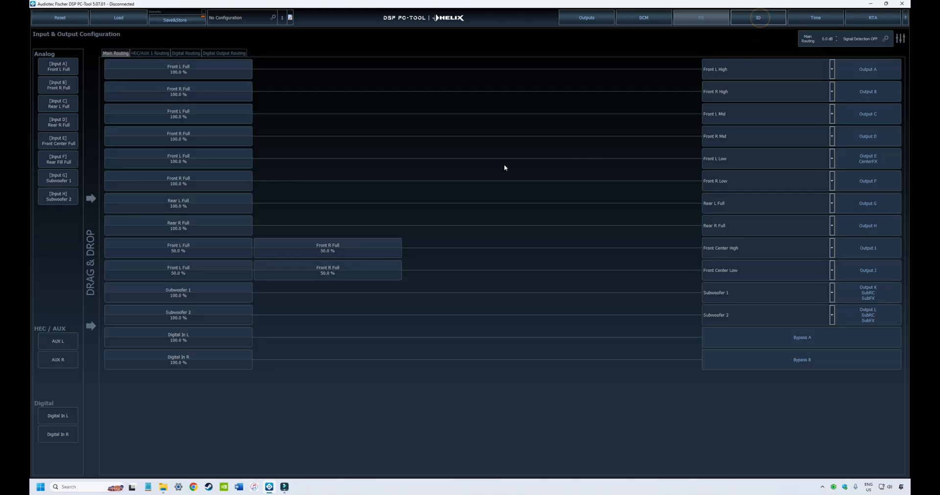
mouse_move(428, 110)
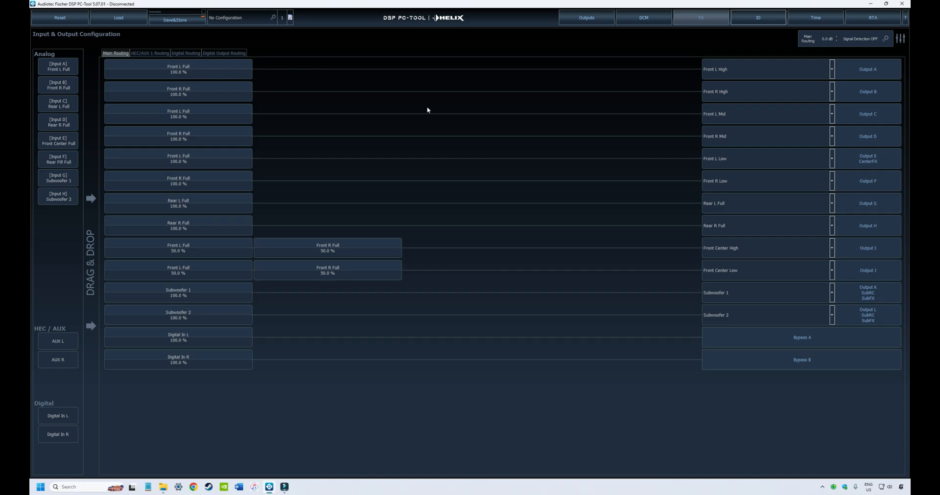
mouse_move(164, 340)
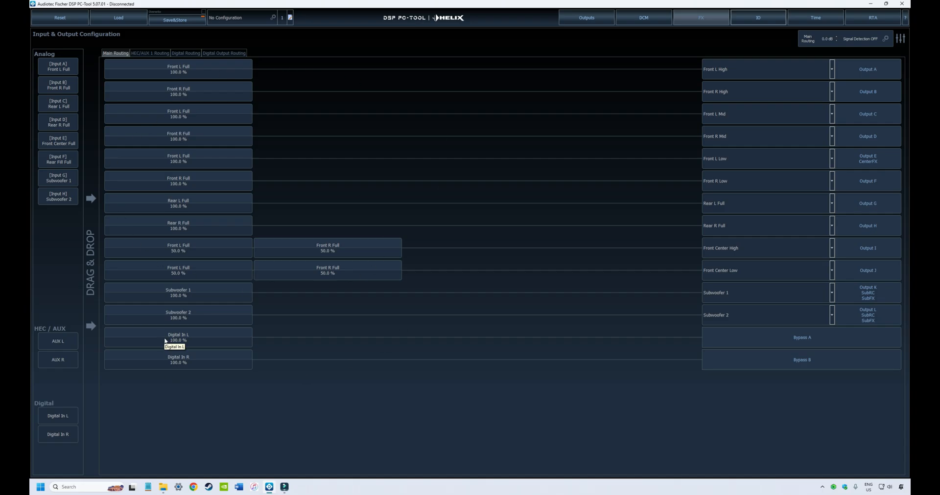
mouse_move(336, 166)
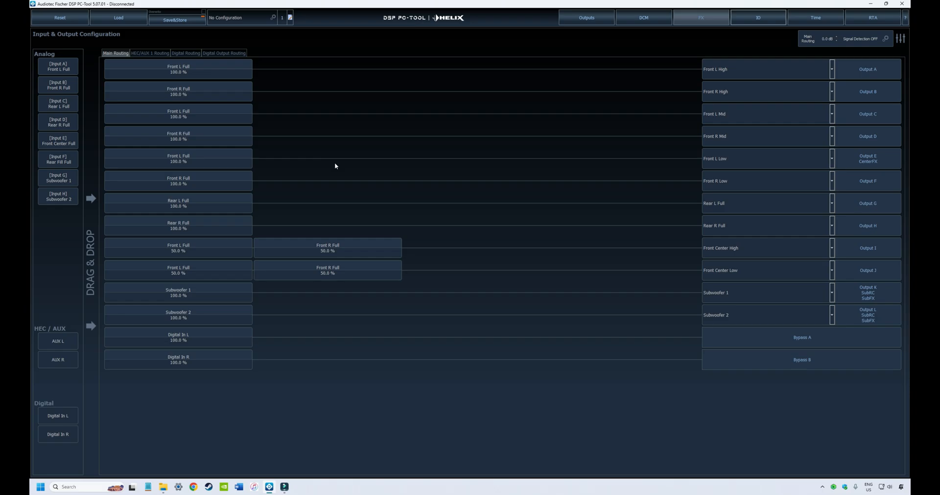
mouse_move(359, 123)
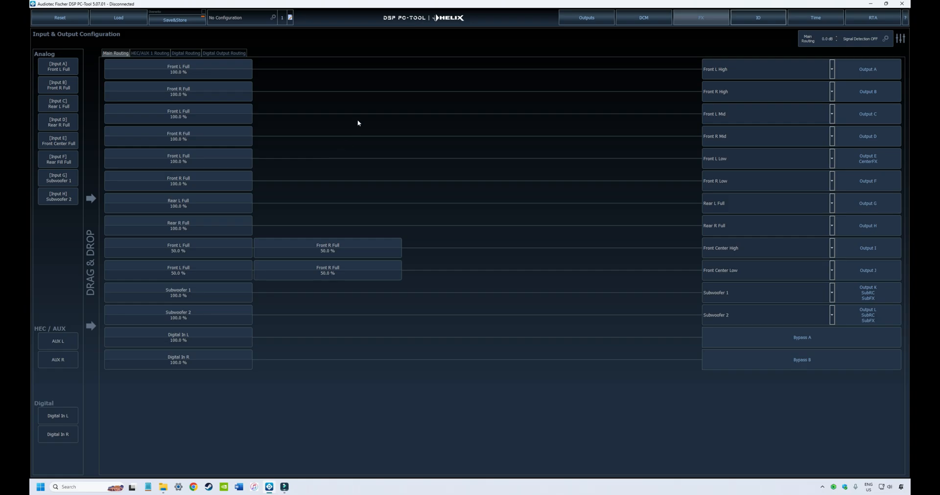
mouse_move(196, 128)
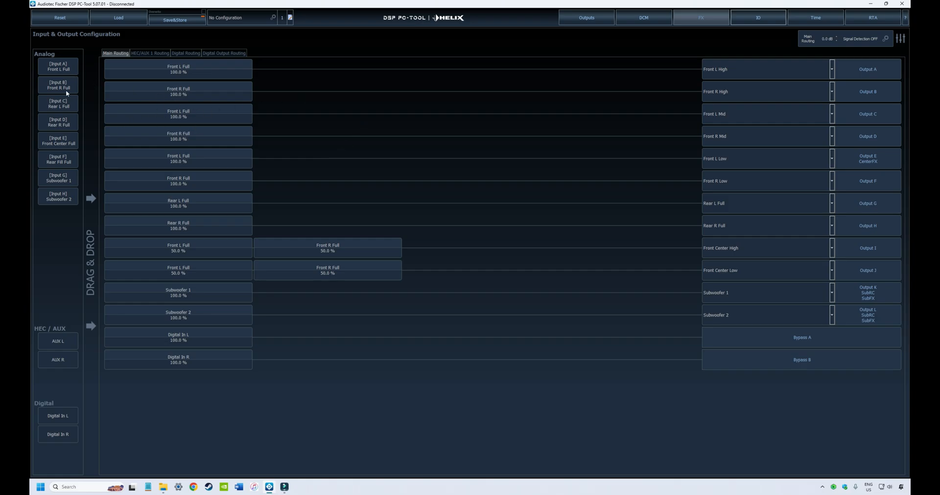
mouse_move(798, 110)
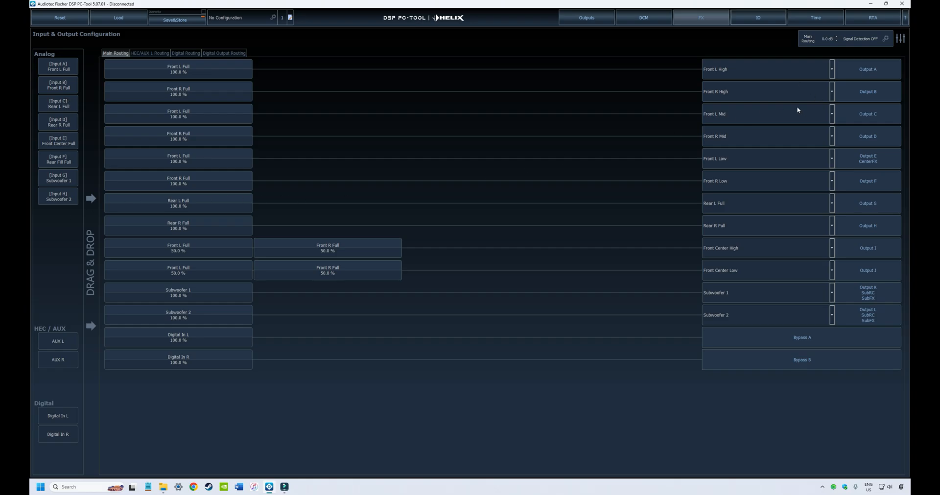
mouse_move(161, 79)
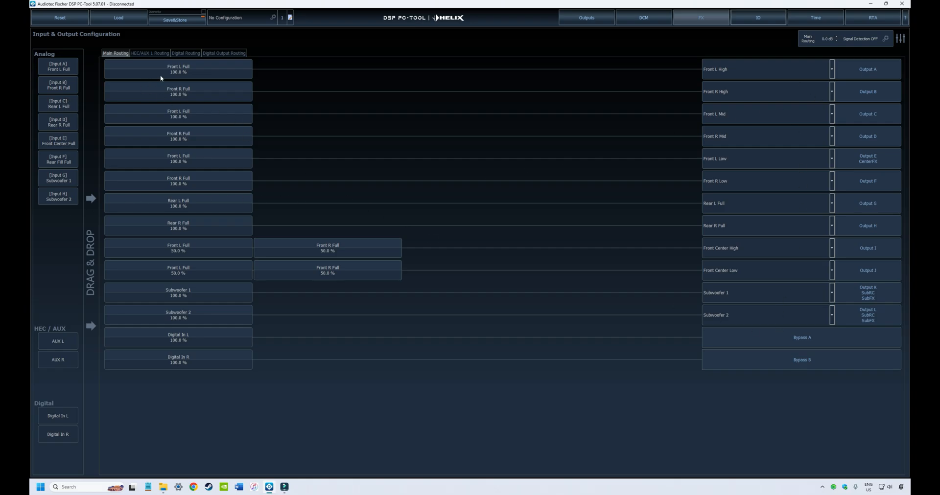
mouse_move(189, 77)
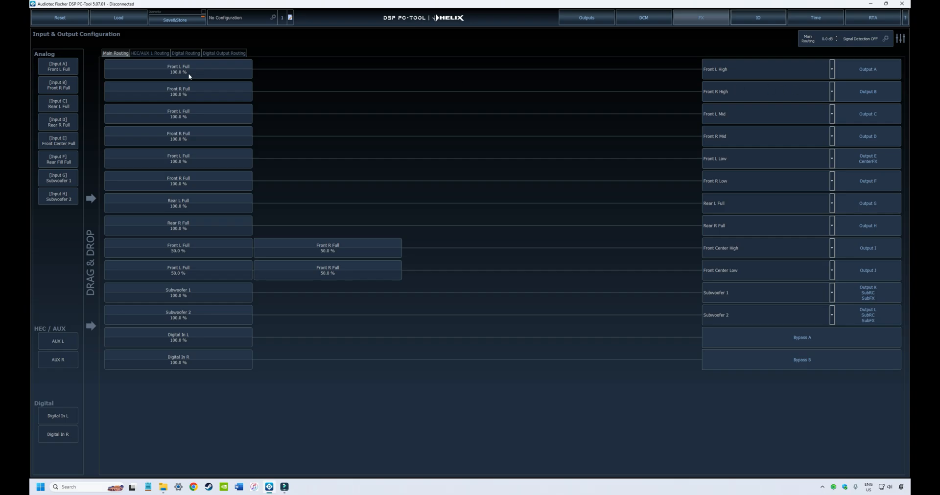
mouse_move(326, 79)
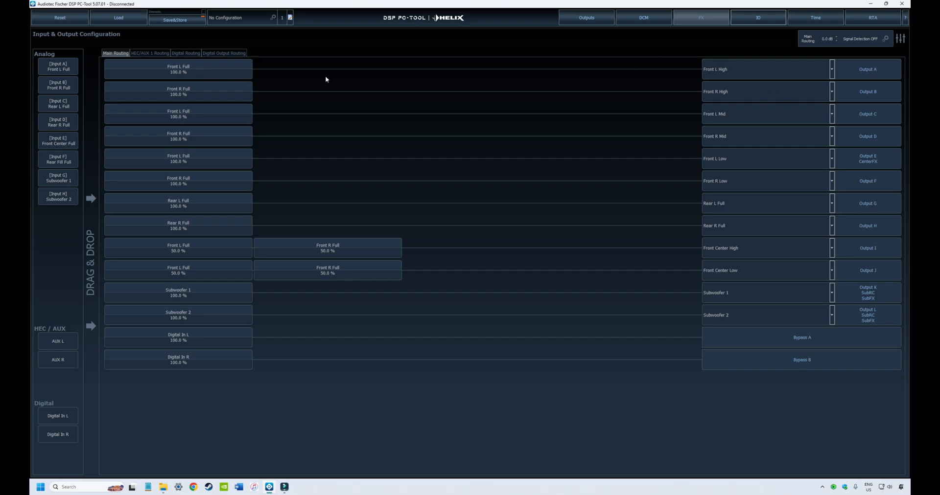
- Switch to Virtual Channel Processing and view main inputs routed to Virtual A–L
left_click(643, 17)
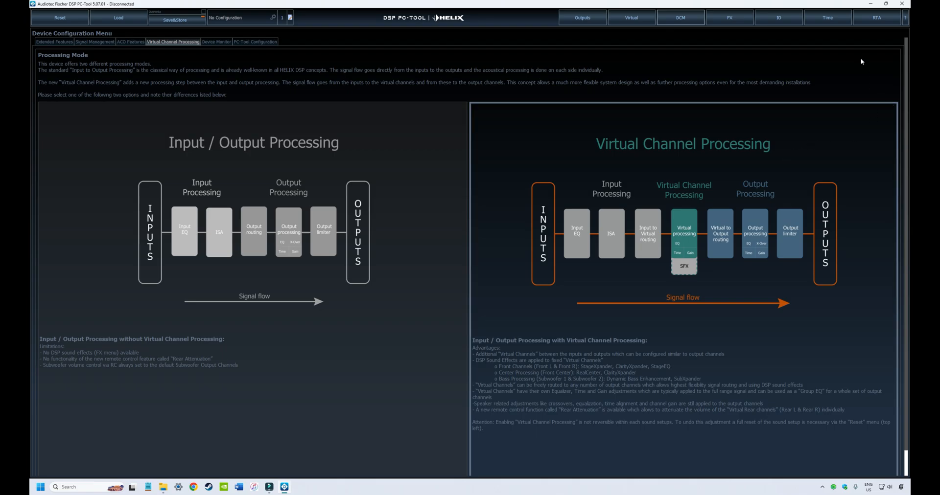
mouse_move(768, 4)
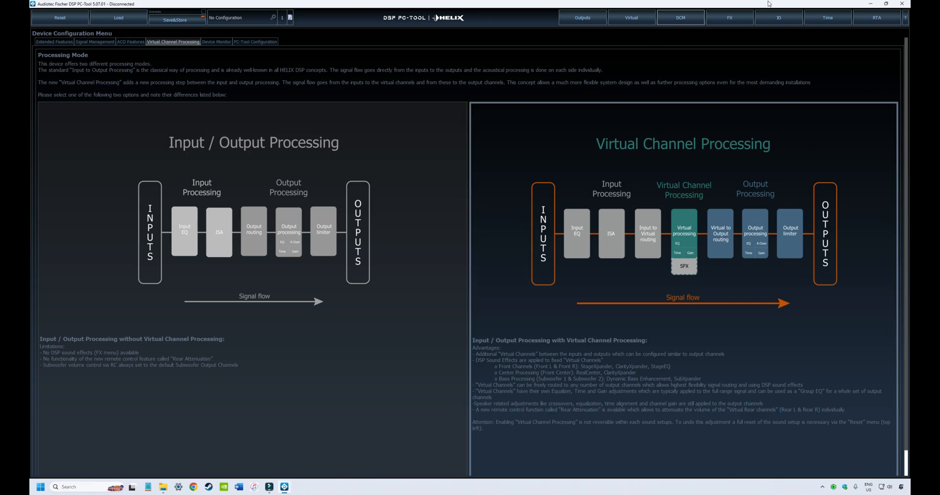
mouse_move(782, 23)
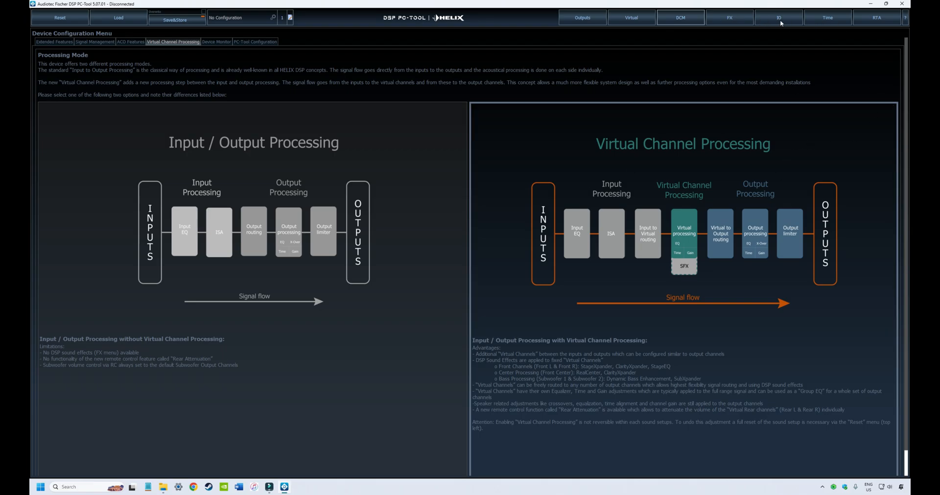
left_click(780, 18)
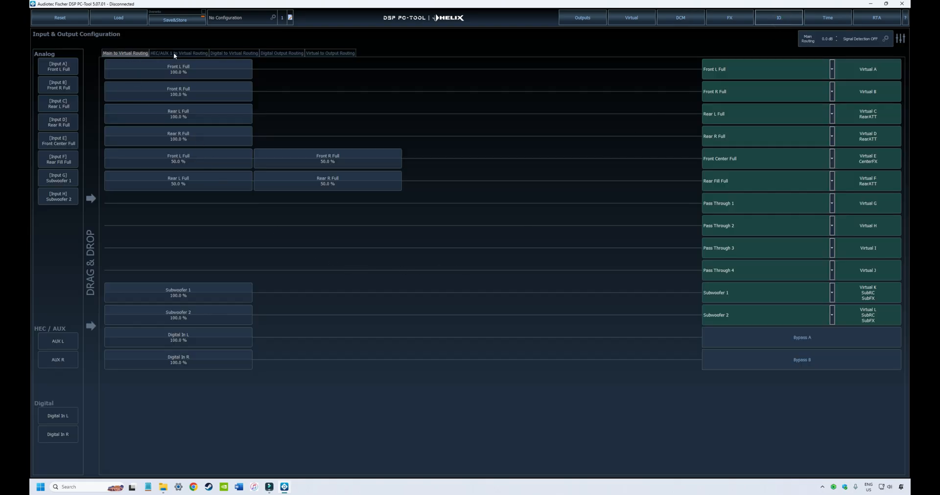
- Review HEC/AUX 1 and Virtual-to-Output routing, then open Virtual A's processing view
left_click(181, 53)
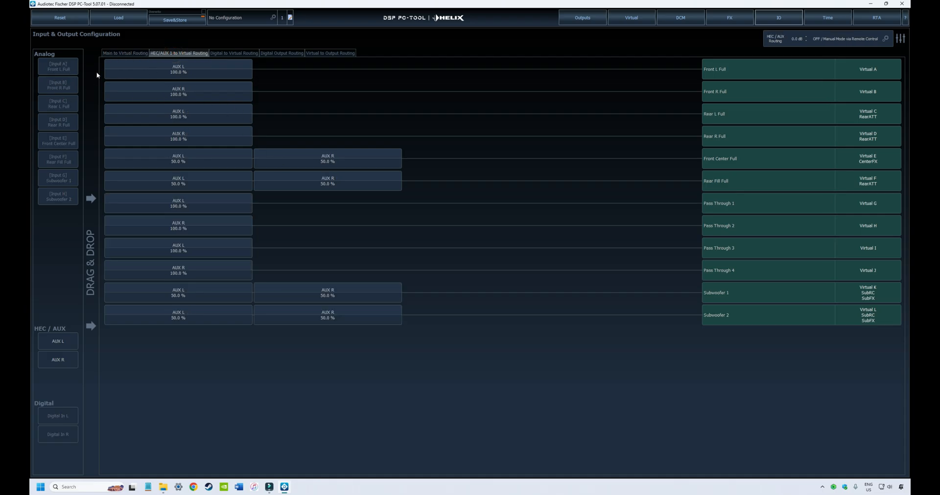
mouse_move(761, 302)
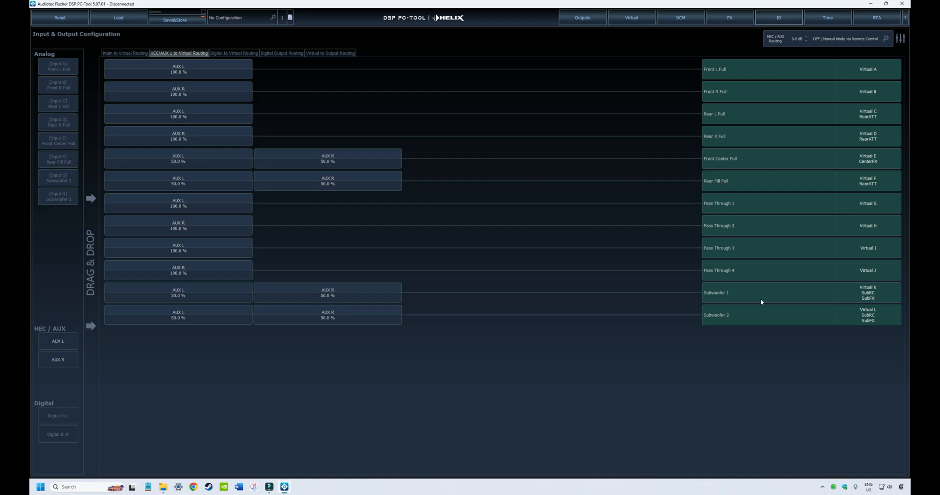
left_click(330, 52)
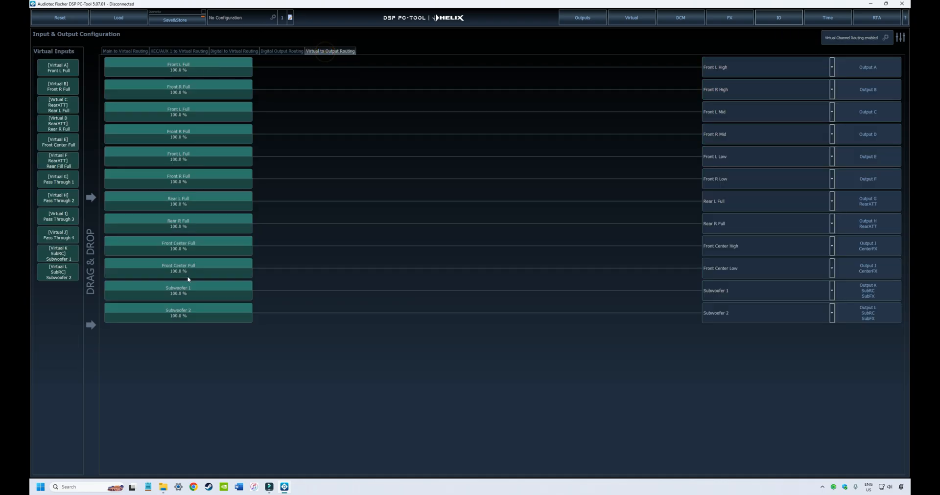
mouse_move(744, 322)
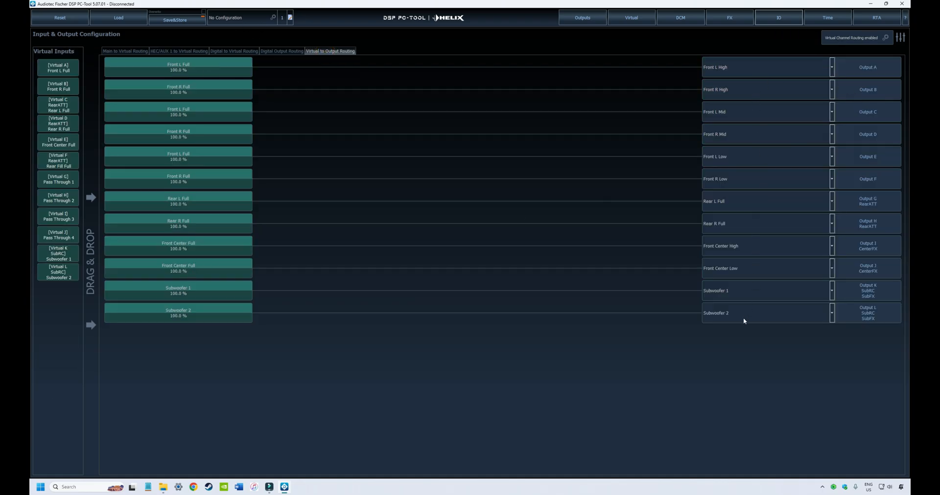
mouse_move(784, 40)
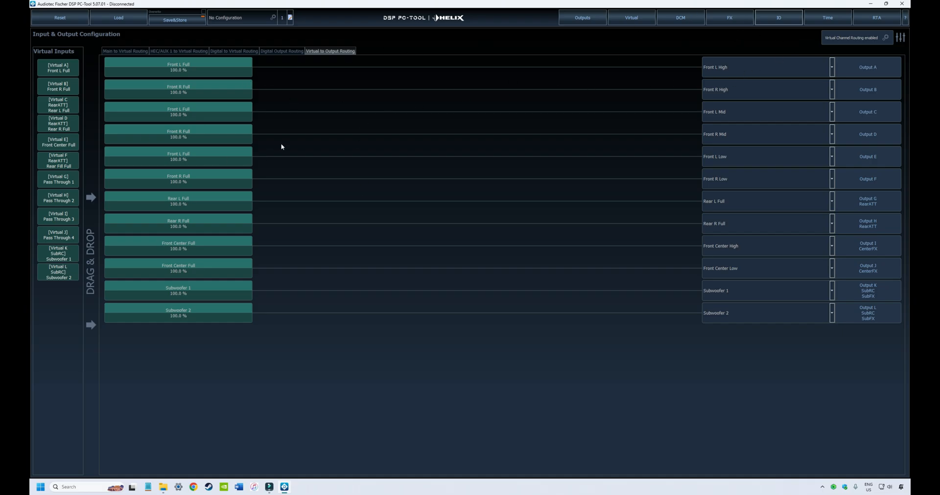
mouse_move(302, 131)
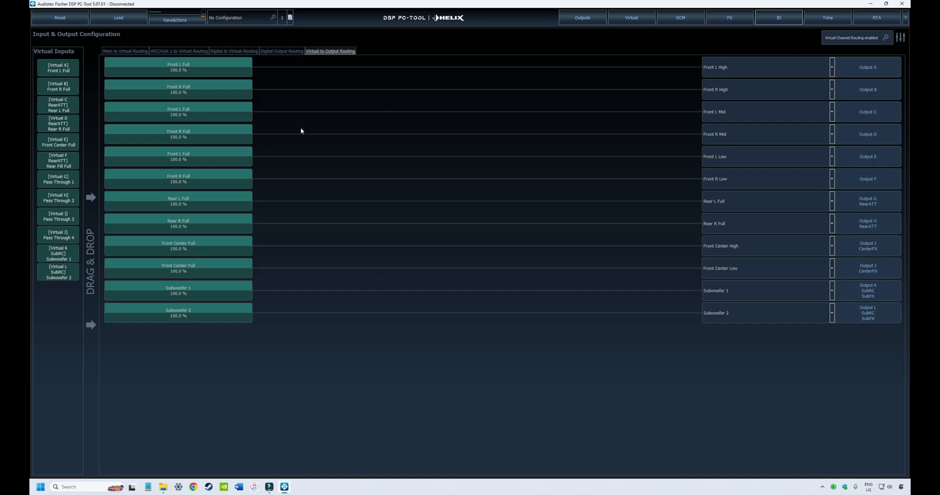
mouse_move(509, 109)
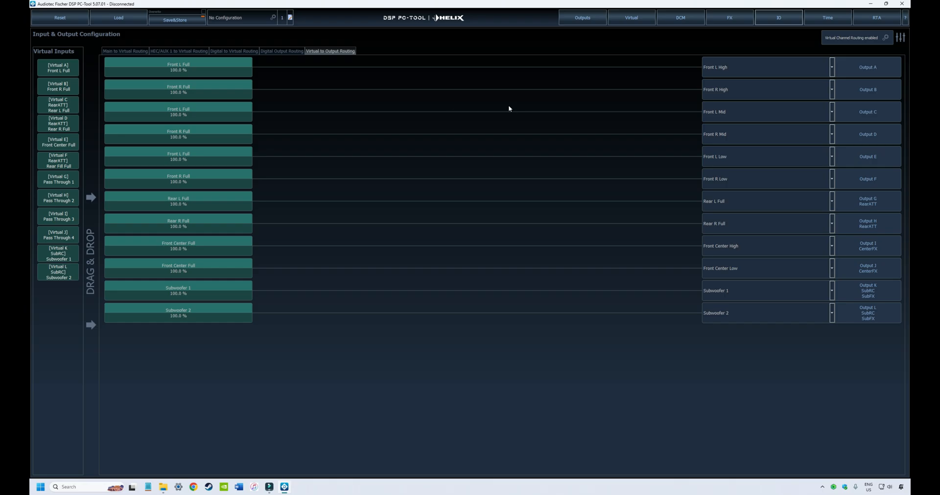
mouse_move(657, 24)
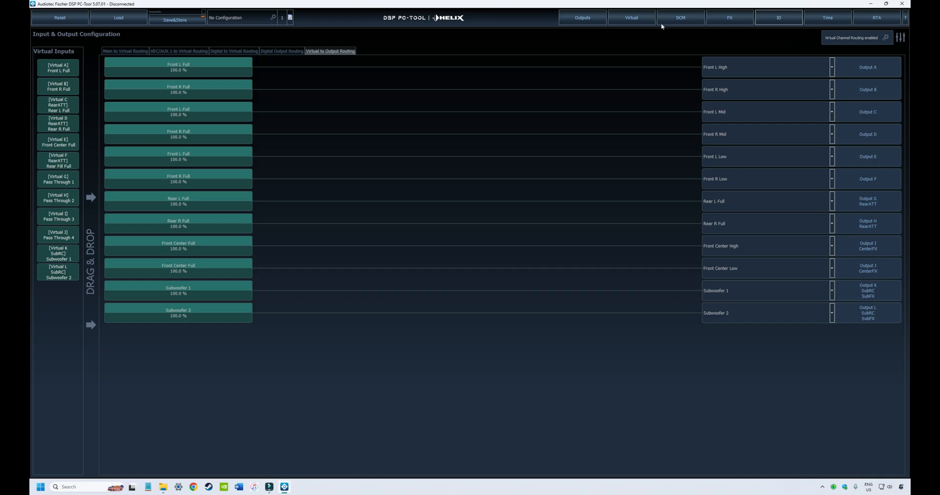
left_click(631, 18)
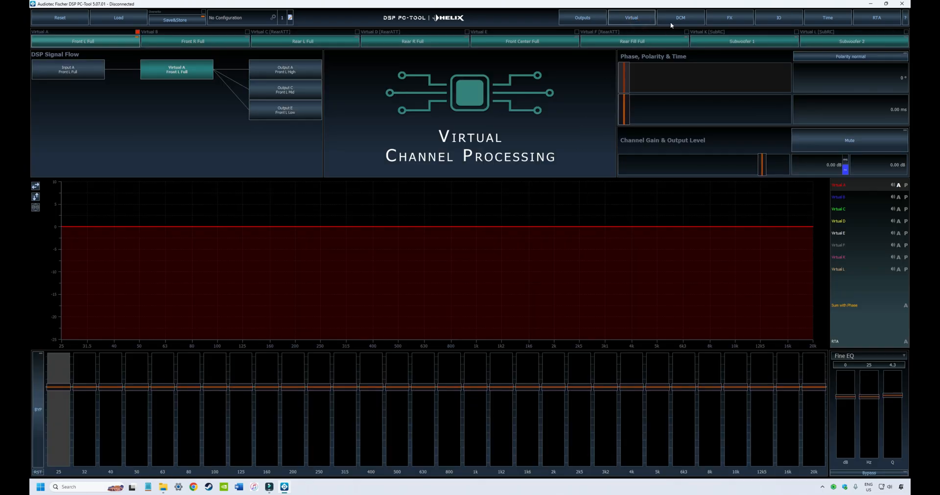
mouse_move(442, 117)
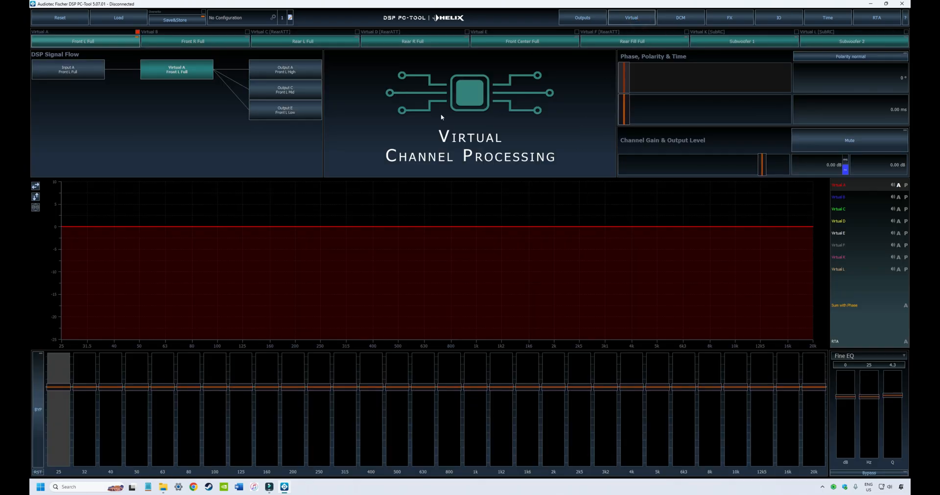